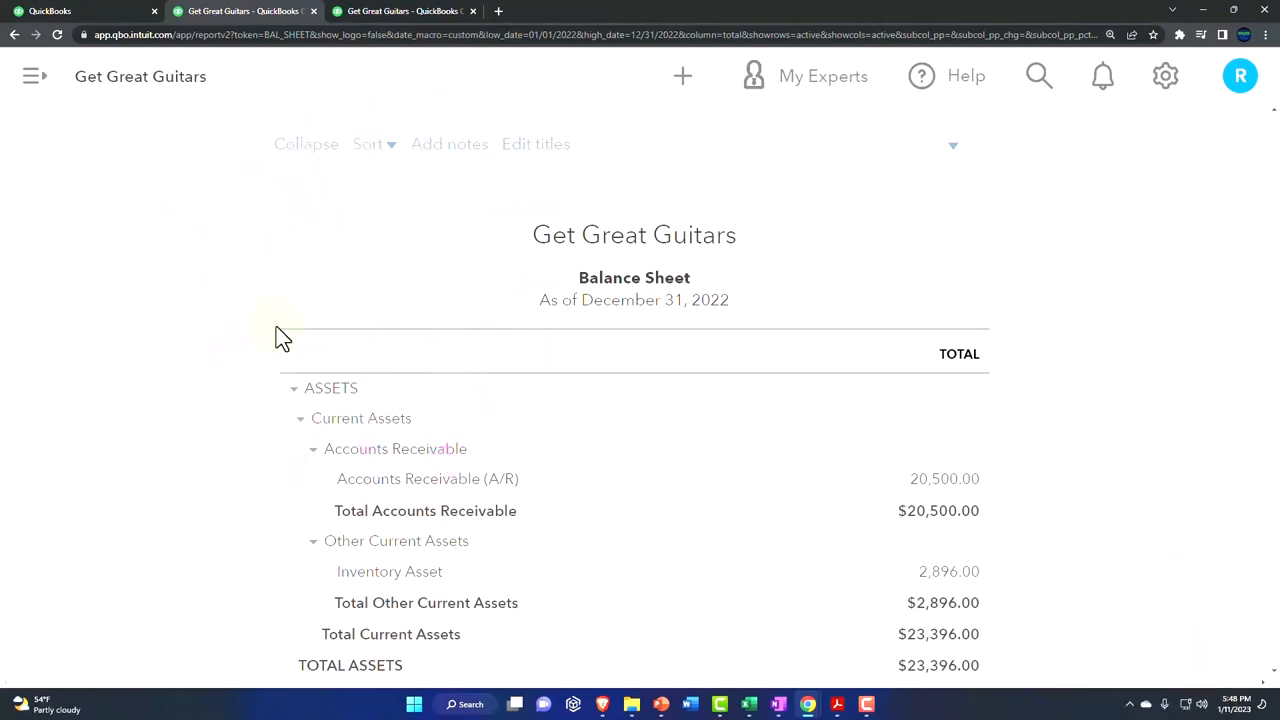
{"action": "mouse_move", "coordinate": [808, 654]}
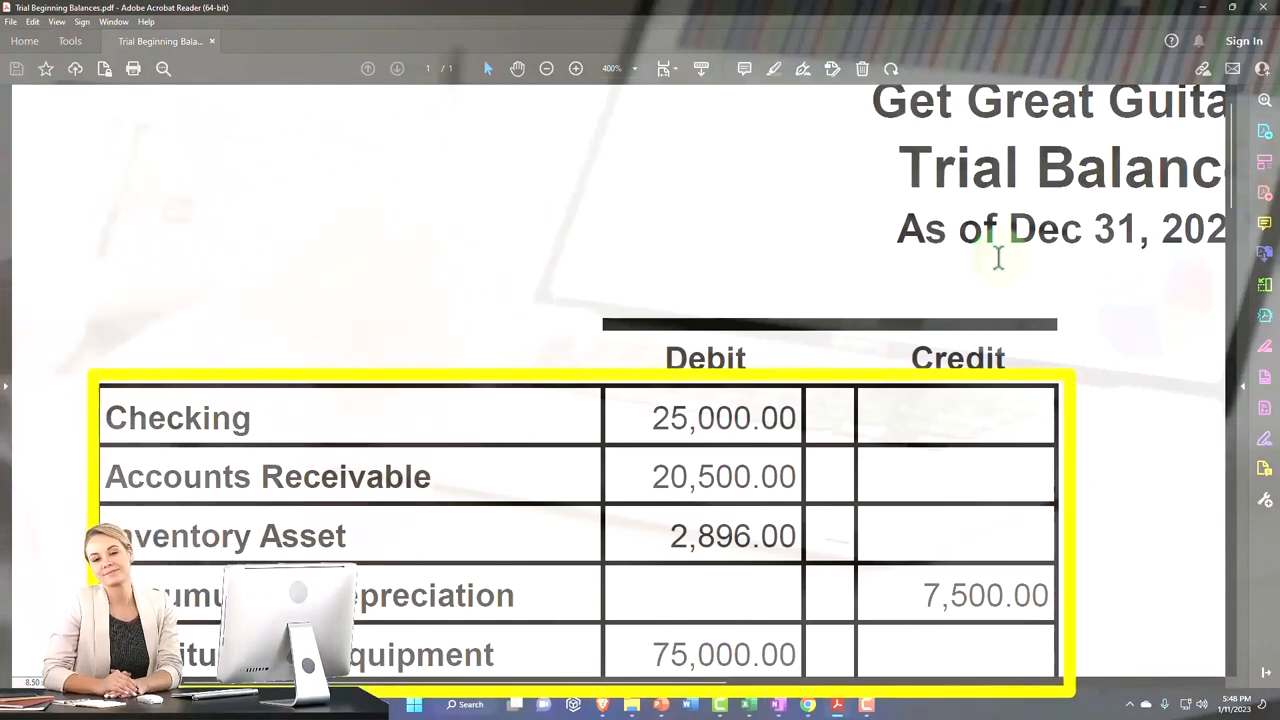
Step: Scroll through the Get Great Guitars trial balance PDF, totalling 123,396.00
{"action": "scroll", "scroll_direction": "down", "scroll_amount": 3}
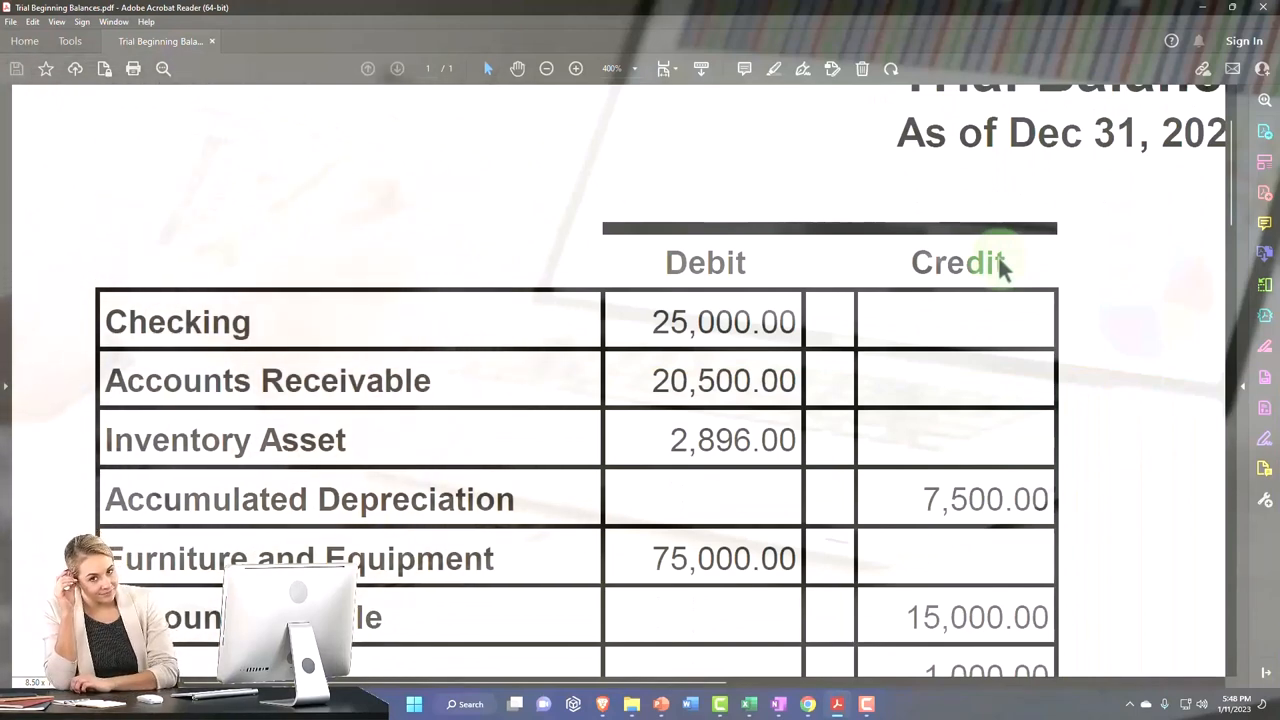
{"action": "scroll", "scroll_direction": "down", "scroll_amount": 3}
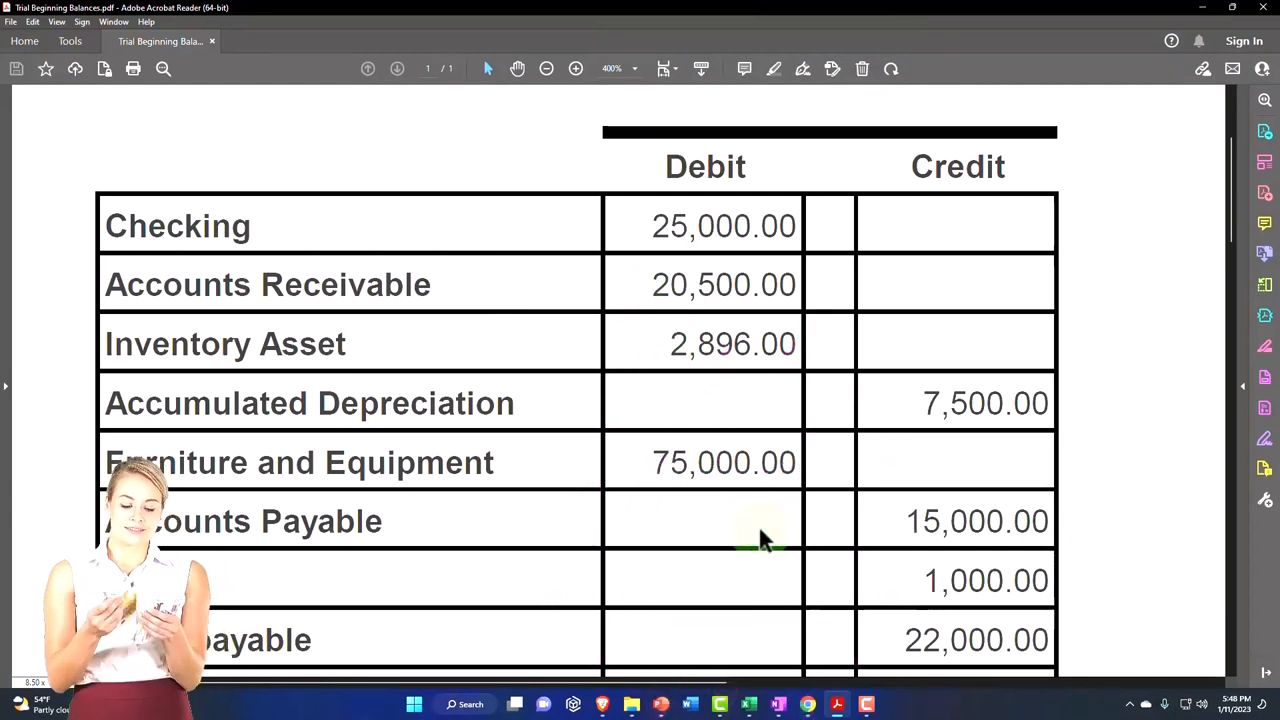
{"action": "mouse_move", "coordinate": [648, 360]}
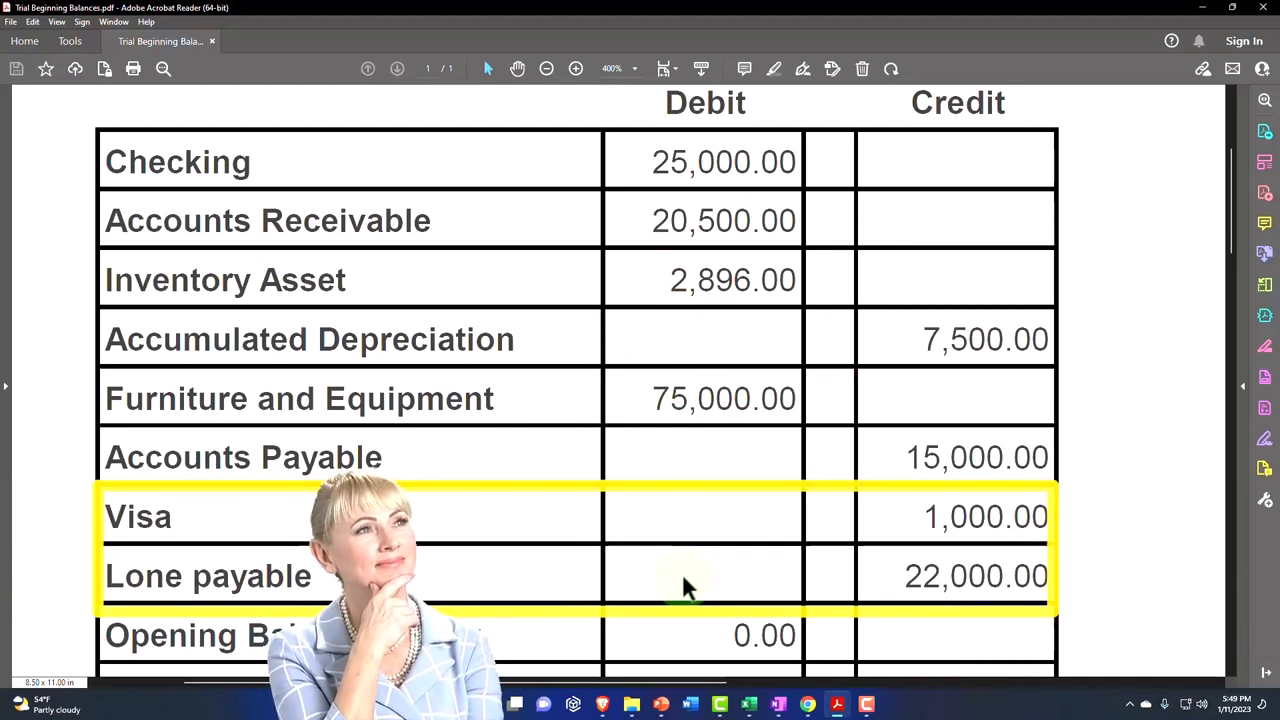
{"action": "scroll", "scroll_direction": "down", "scroll_amount": 3}
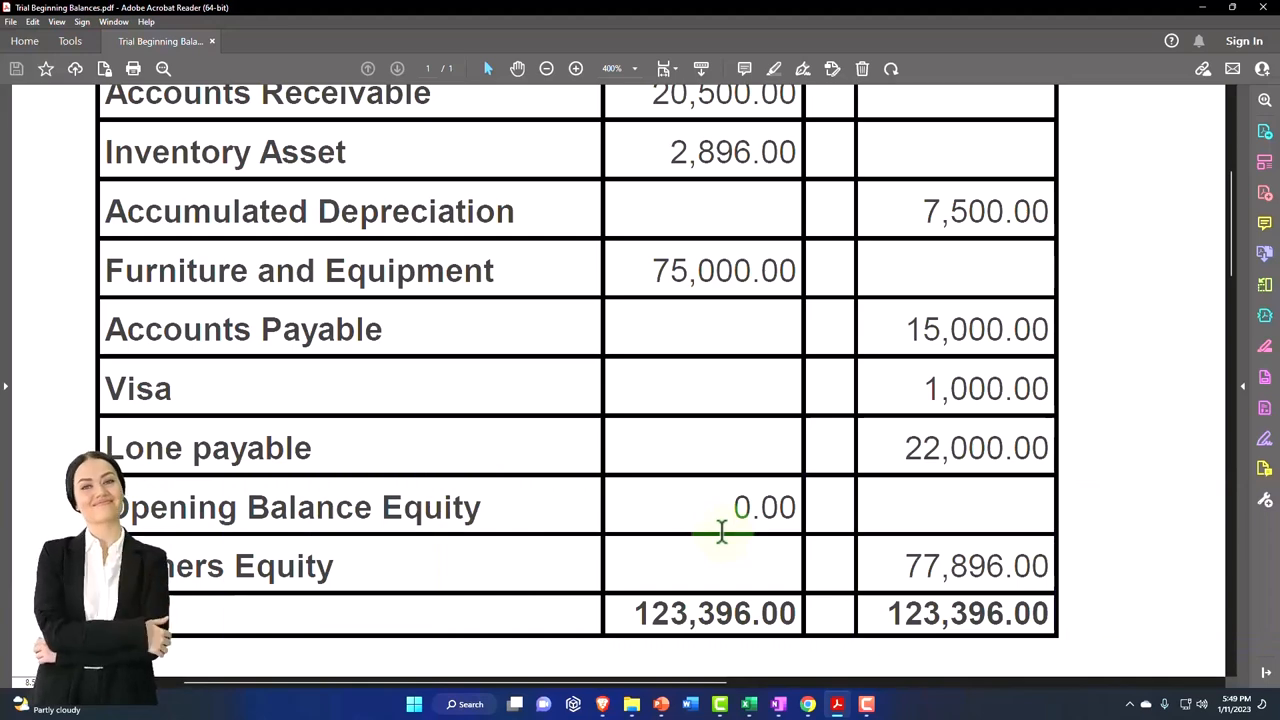
{"action": "scroll", "scroll_direction": "down", "scroll_amount": 3}
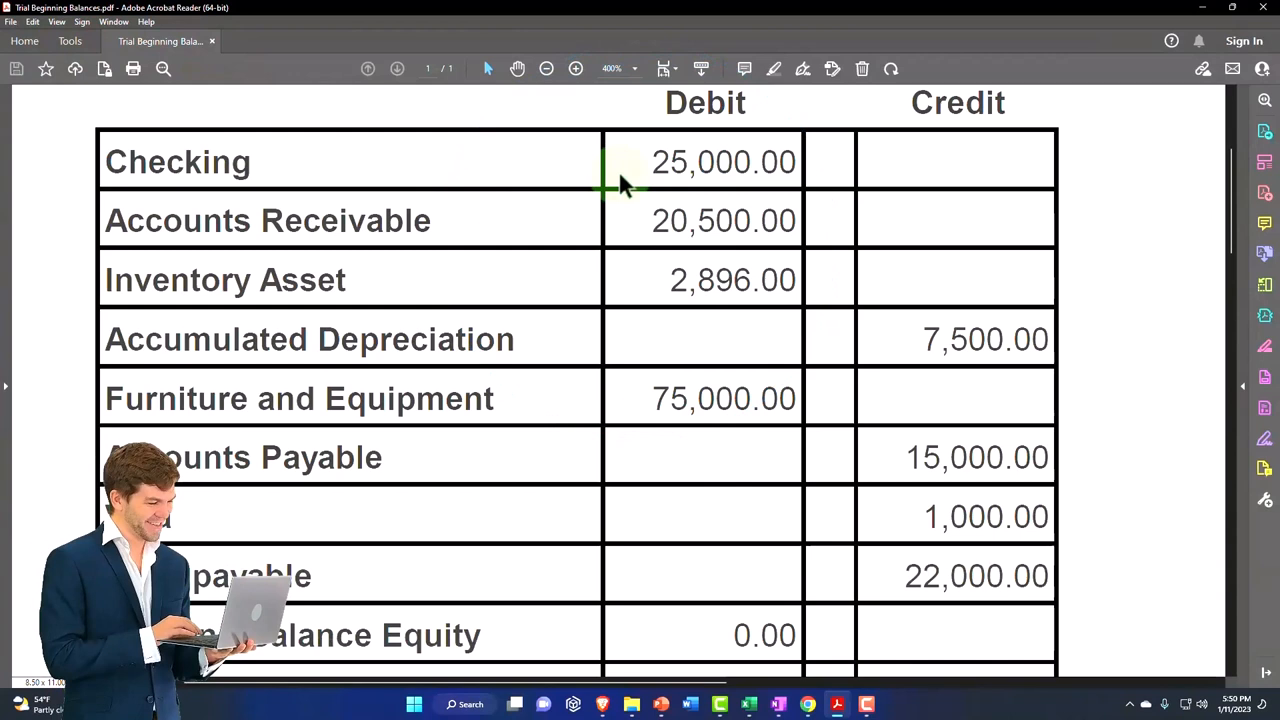
{"action": "left_click_drag", "start_coordinate": [620, 190], "coordinate": [800, 190]}
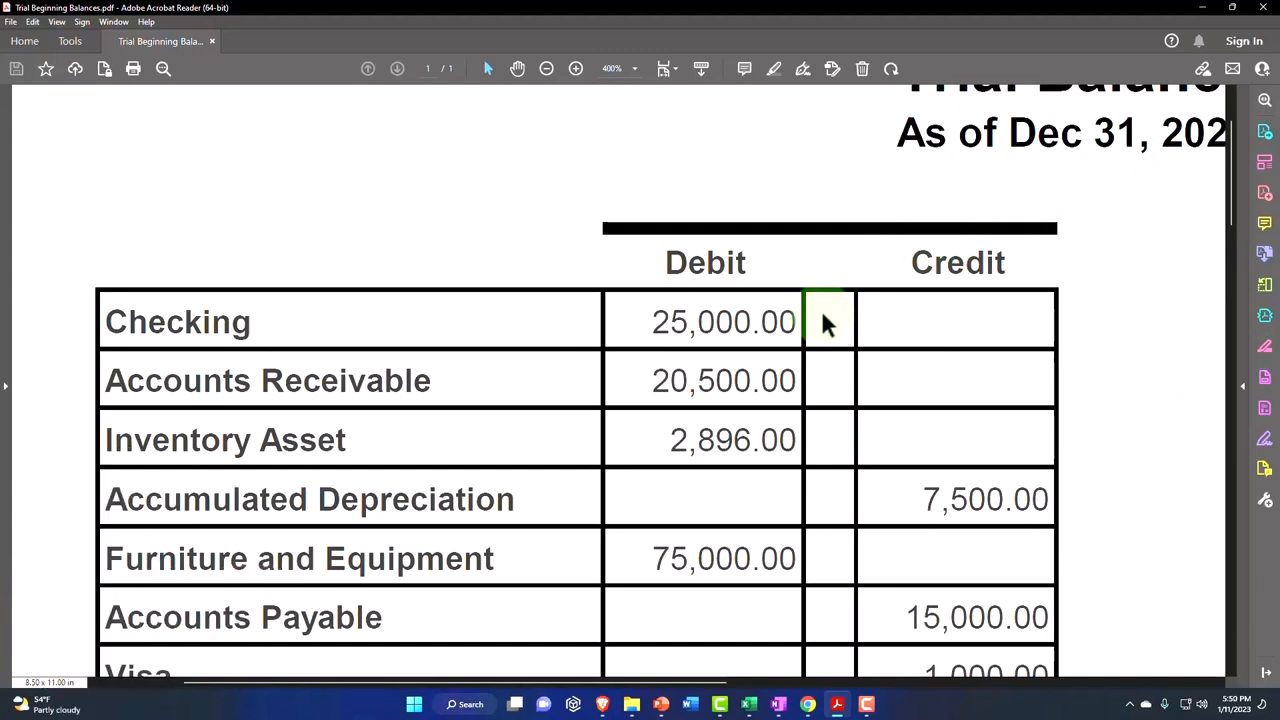
{"action": "scroll", "scroll_direction": "down", "scroll_amount": 3}
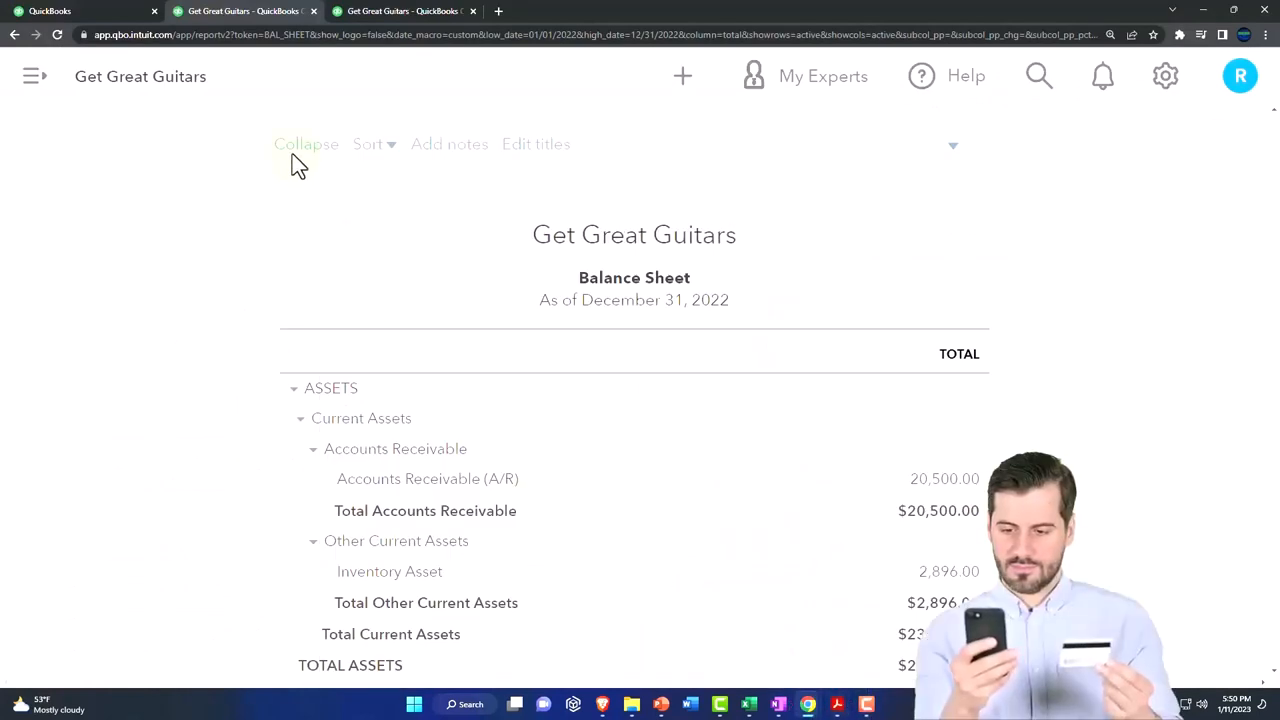
Step: Switch to QuickBooks and open the Chart of Accounts from the Accounting menu
{"action": "left_click", "coordinate": [50, 12]}
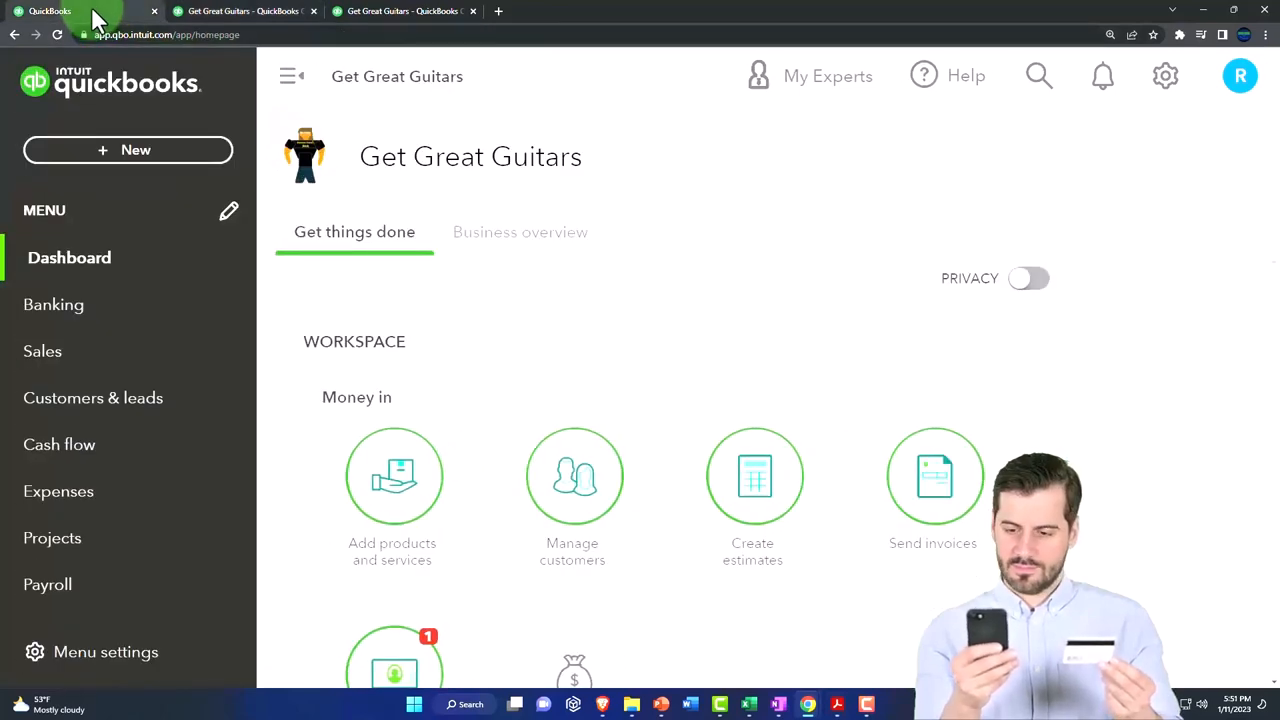
{"action": "mouse_move", "coordinate": [92, 396]}
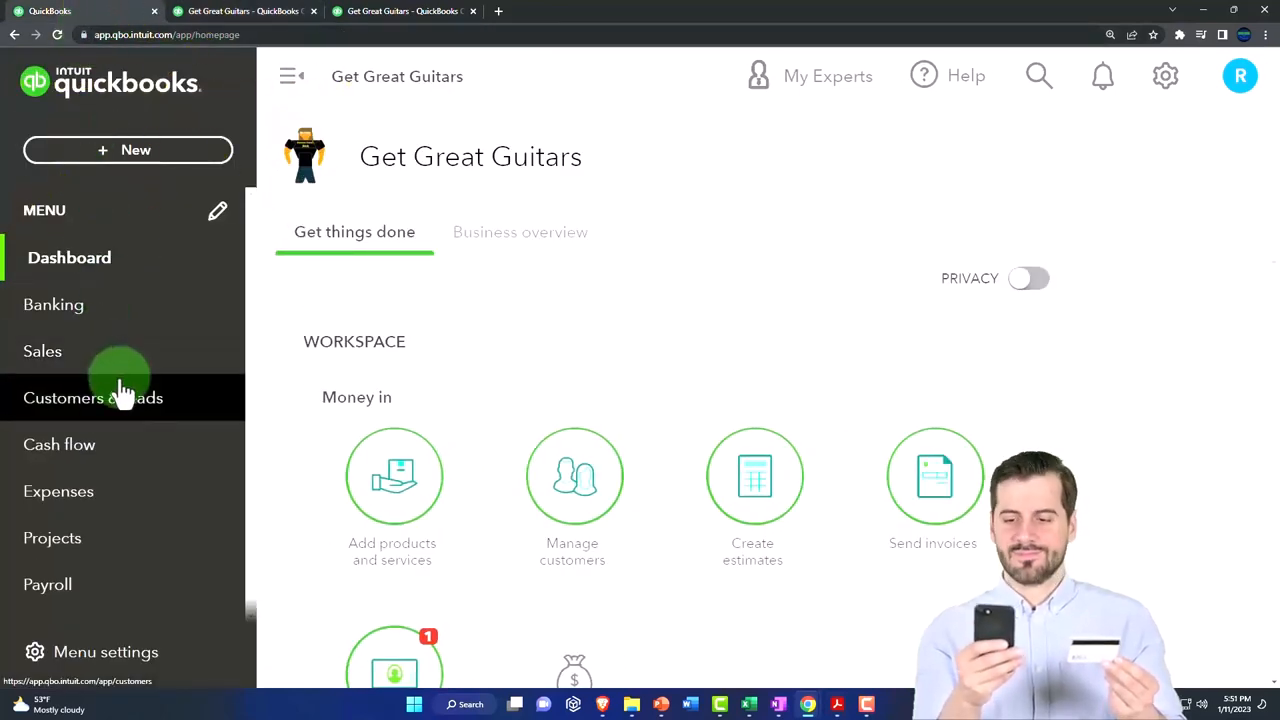
{"action": "scroll", "scroll_direction": "down", "scroll_amount": 3}
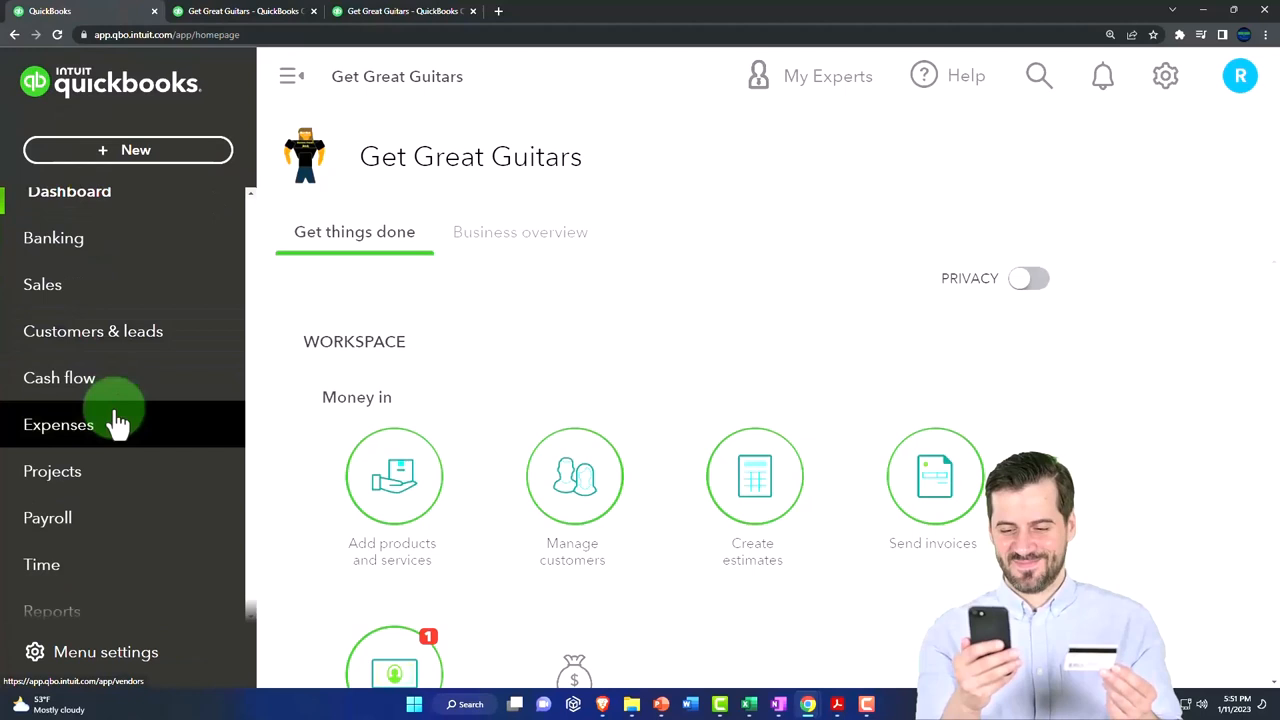
{"action": "scroll", "scroll_direction": "down", "scroll_amount": 3}
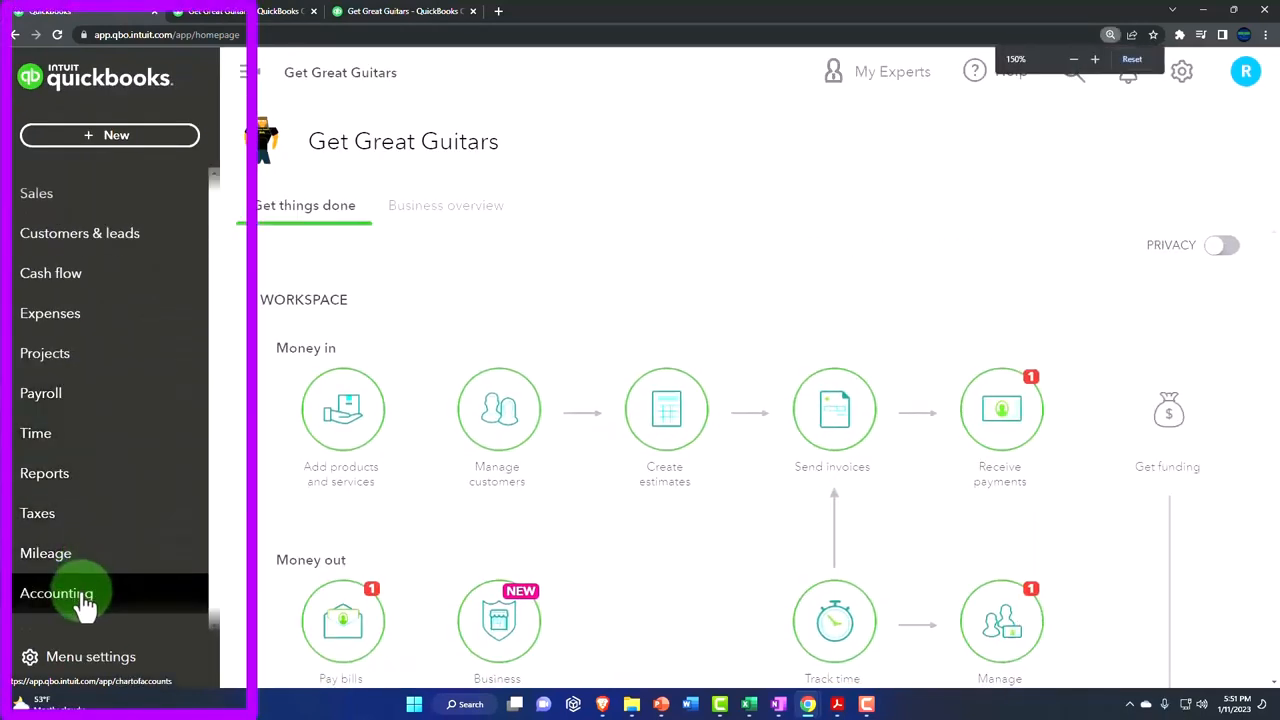
{"action": "left_click", "coordinate": [56, 592]}
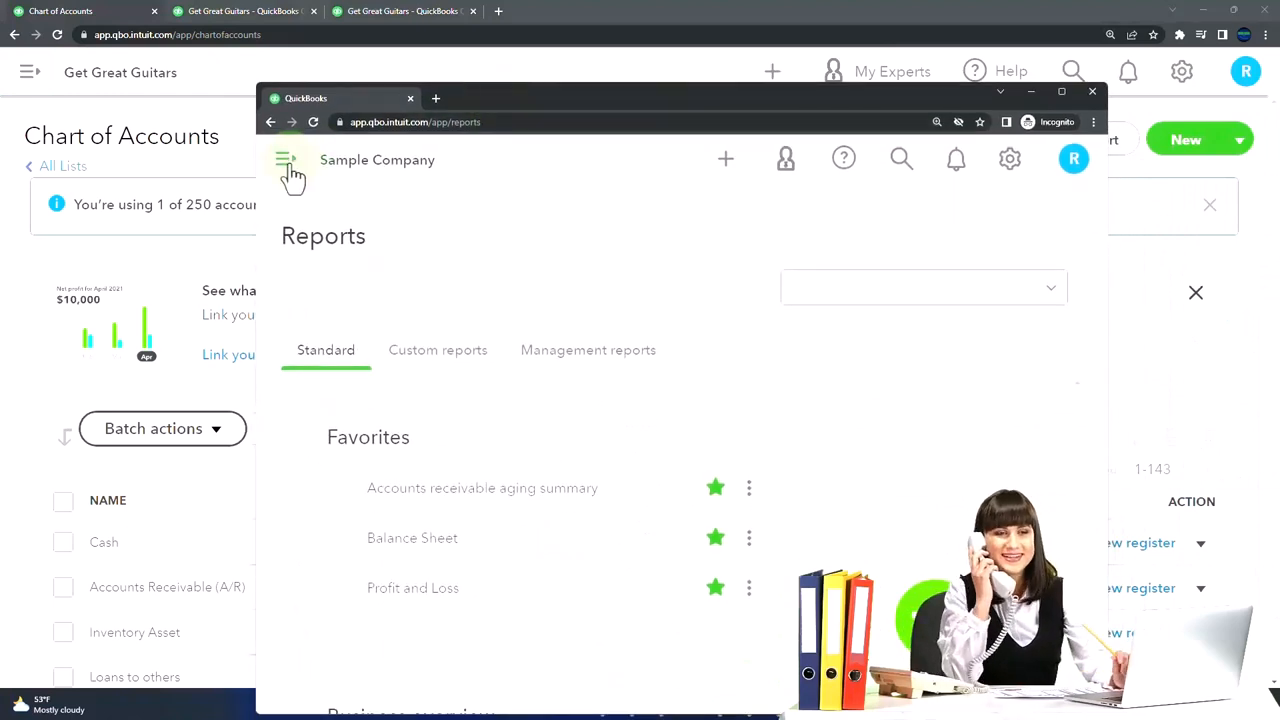
{"action": "left_click", "coordinate": [286, 160]}
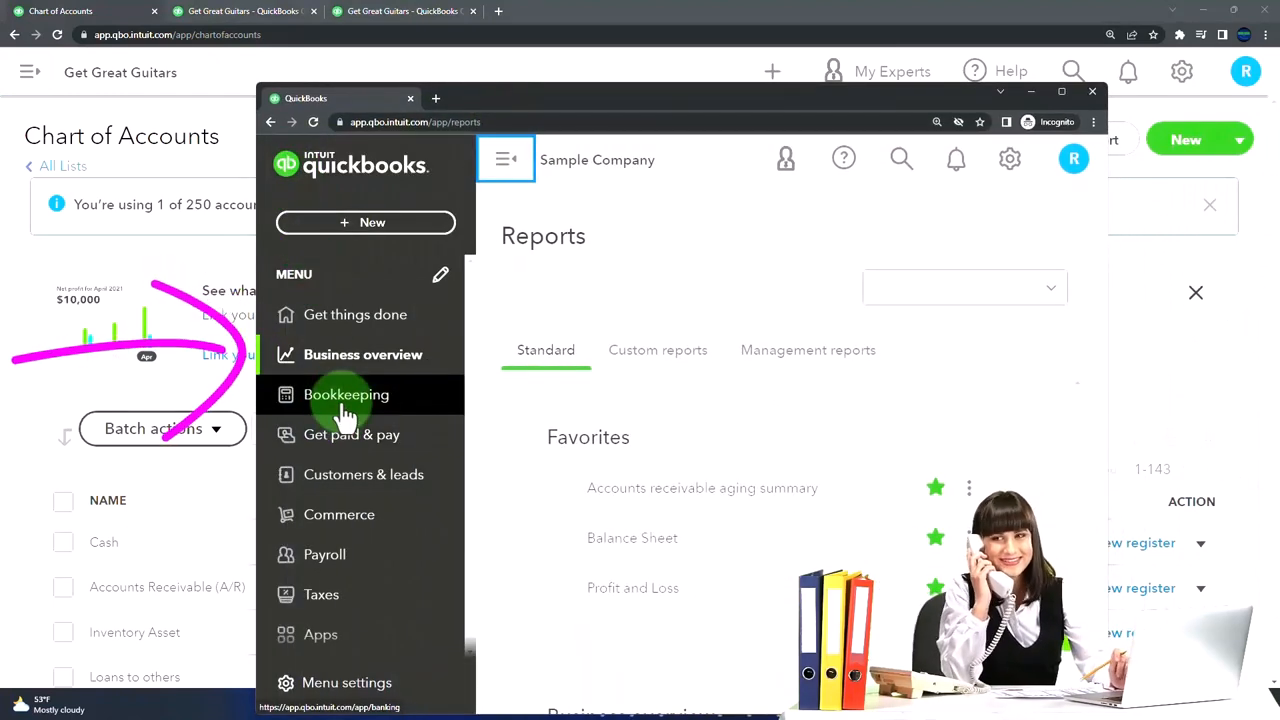
{"action": "left_click", "coordinate": [346, 394]}
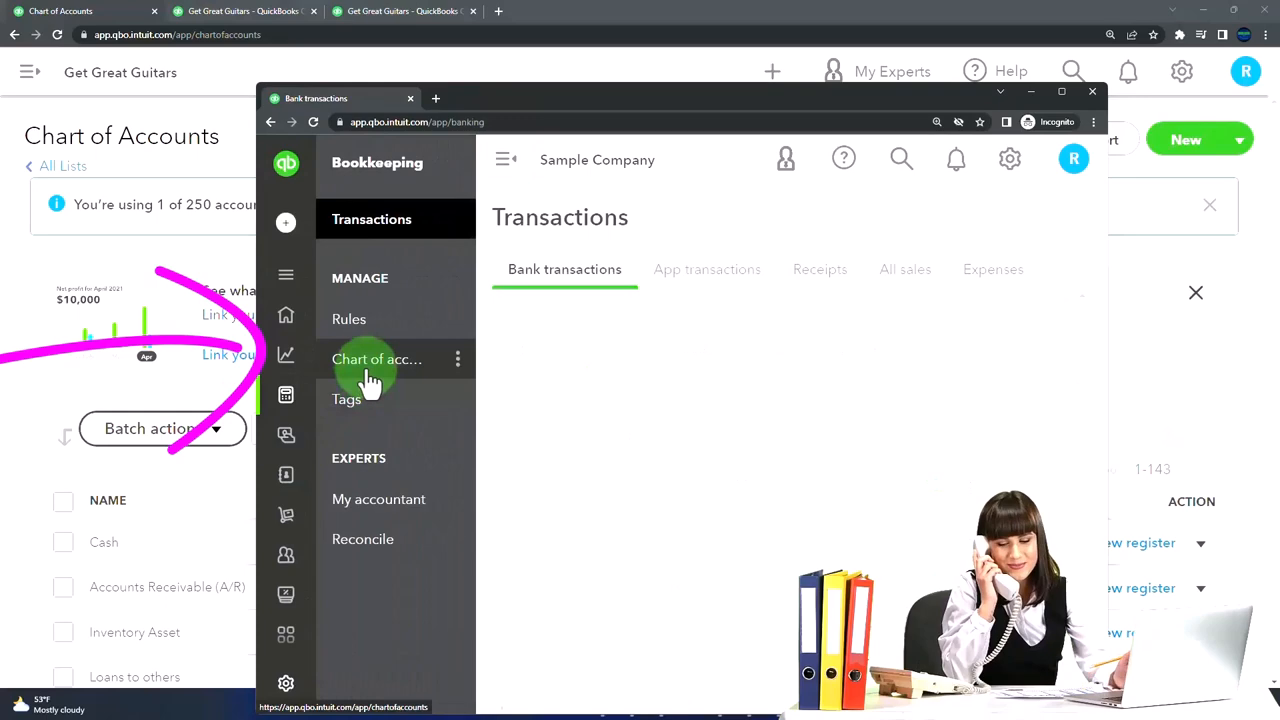
{"action": "left_click", "coordinate": [388, 360]}
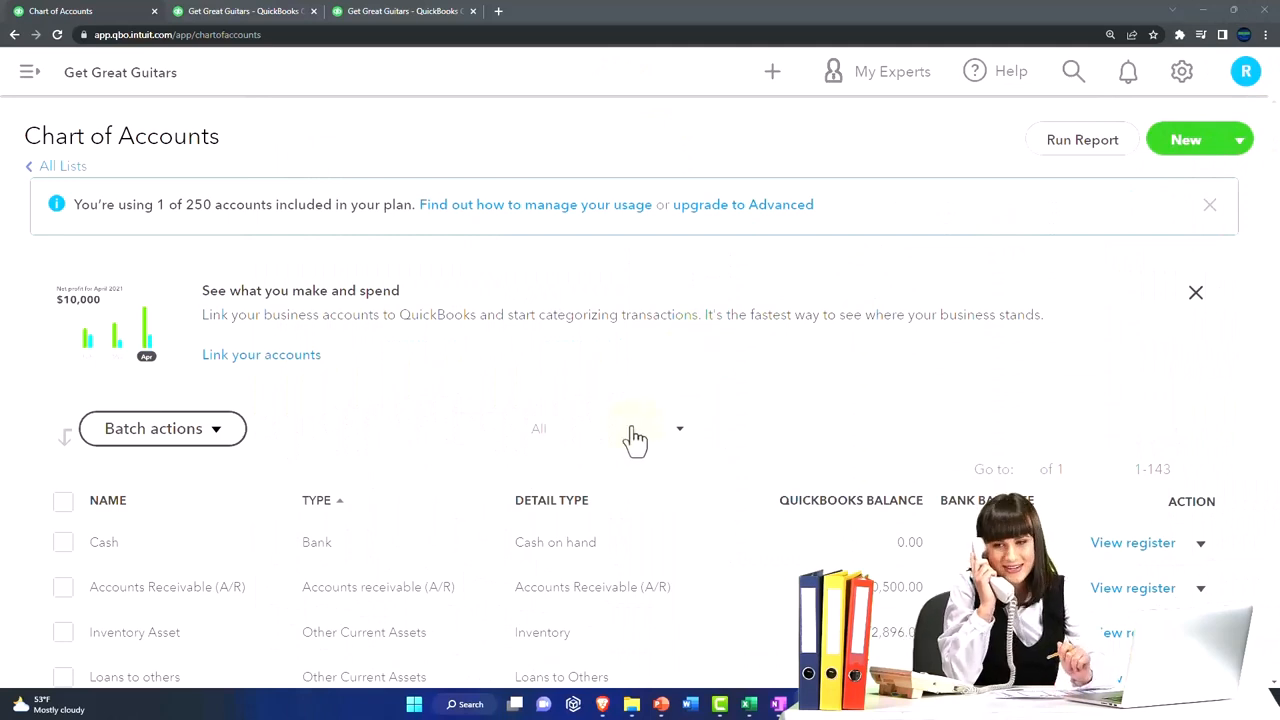
Step: Scroll to the Cash account row and show its action options
{"action": "scroll", "scroll_direction": "down", "scroll_amount": 3}
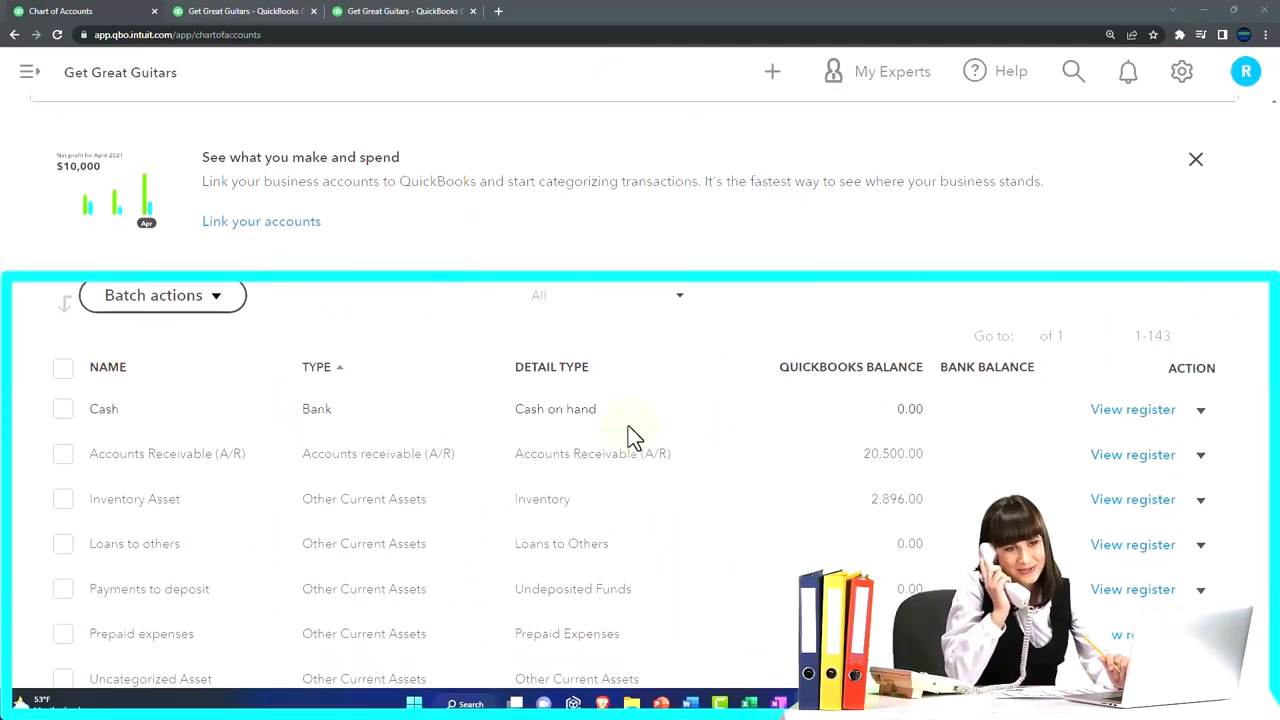
{"action": "mouse_move", "coordinate": [196, 436]}
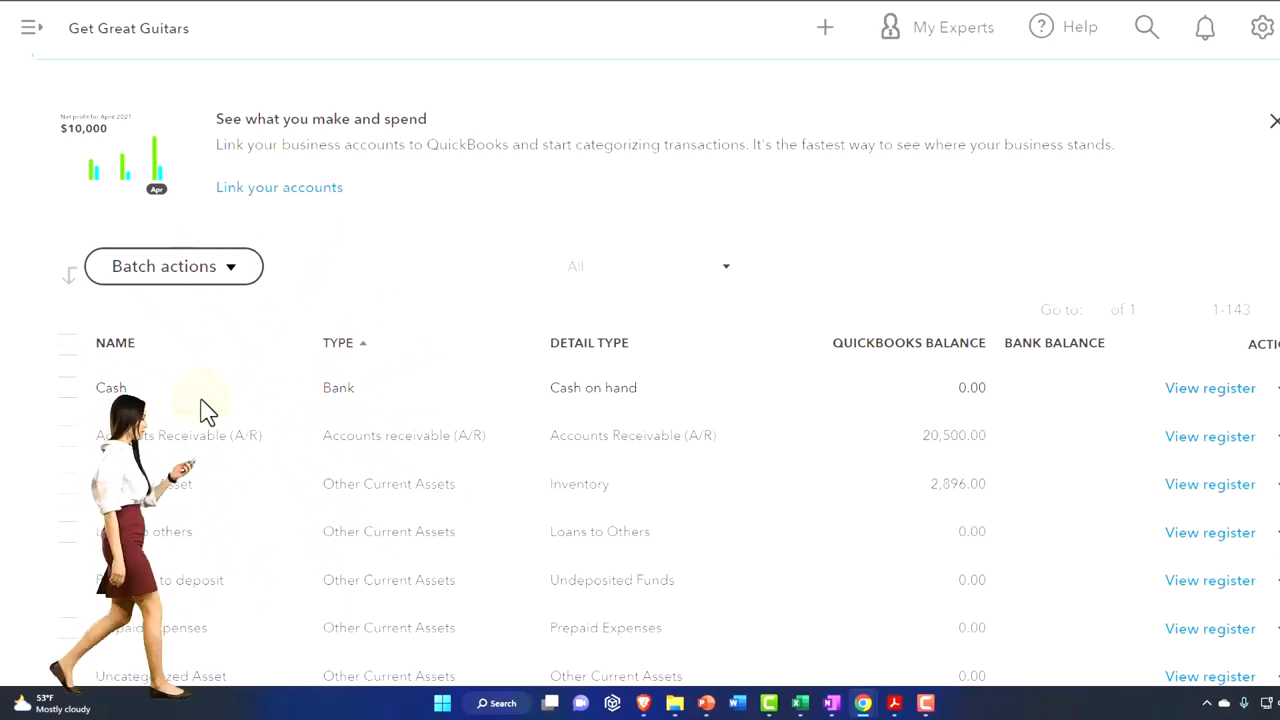
{"action": "mouse_move", "coordinate": [276, 384]}
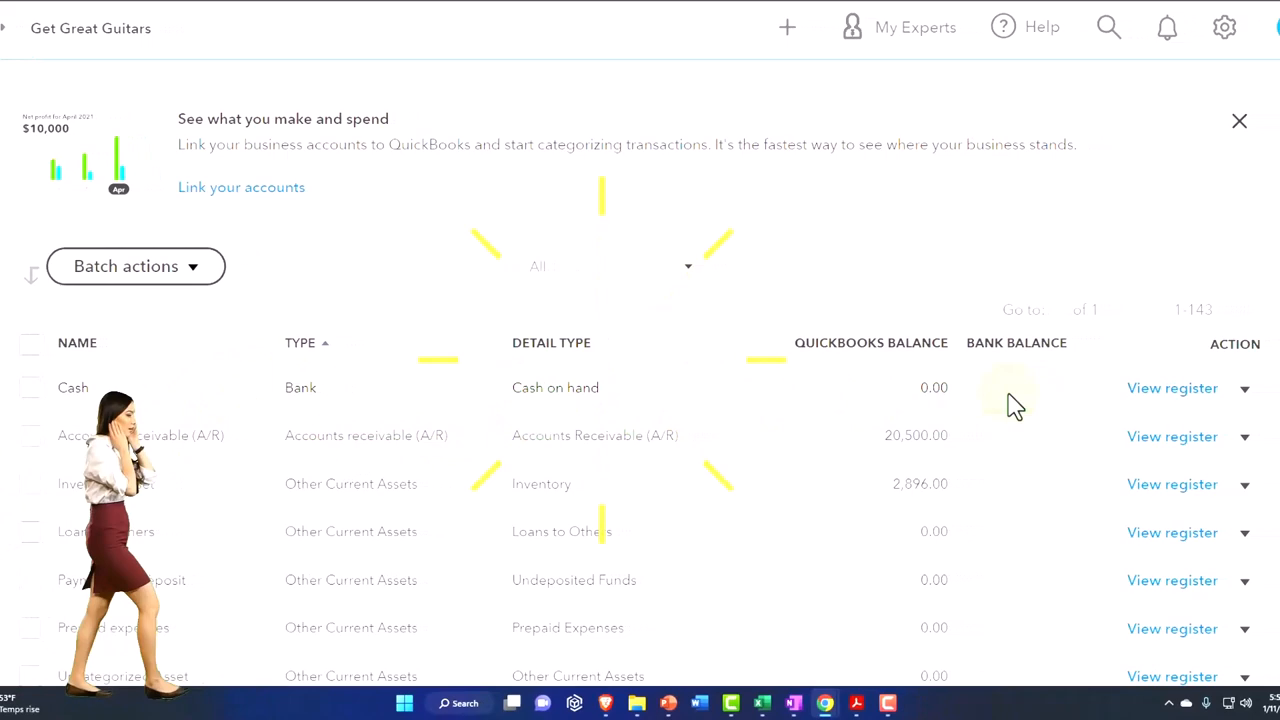
{"action": "left_click", "coordinate": [1244, 388]}
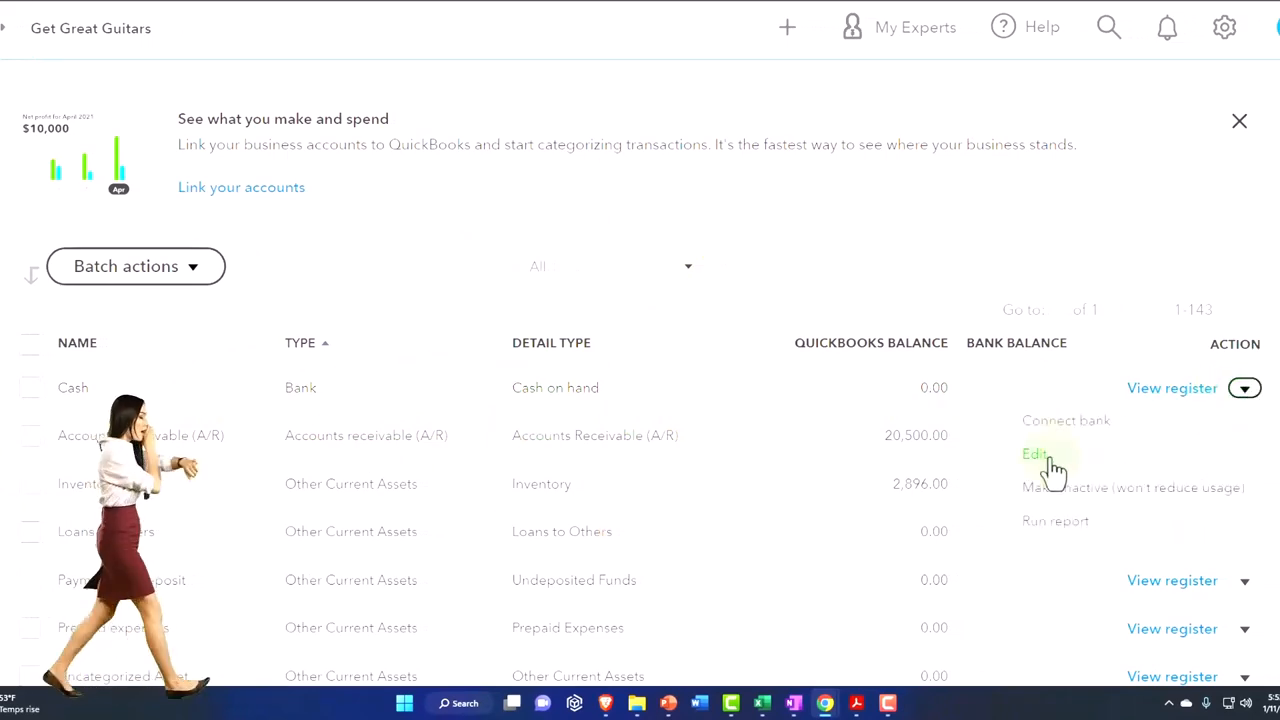
Step: Edit the Cash account, setting its detail type to Checking, and scroll to the opening balance section
{"action": "left_click", "coordinate": [1034, 454]}
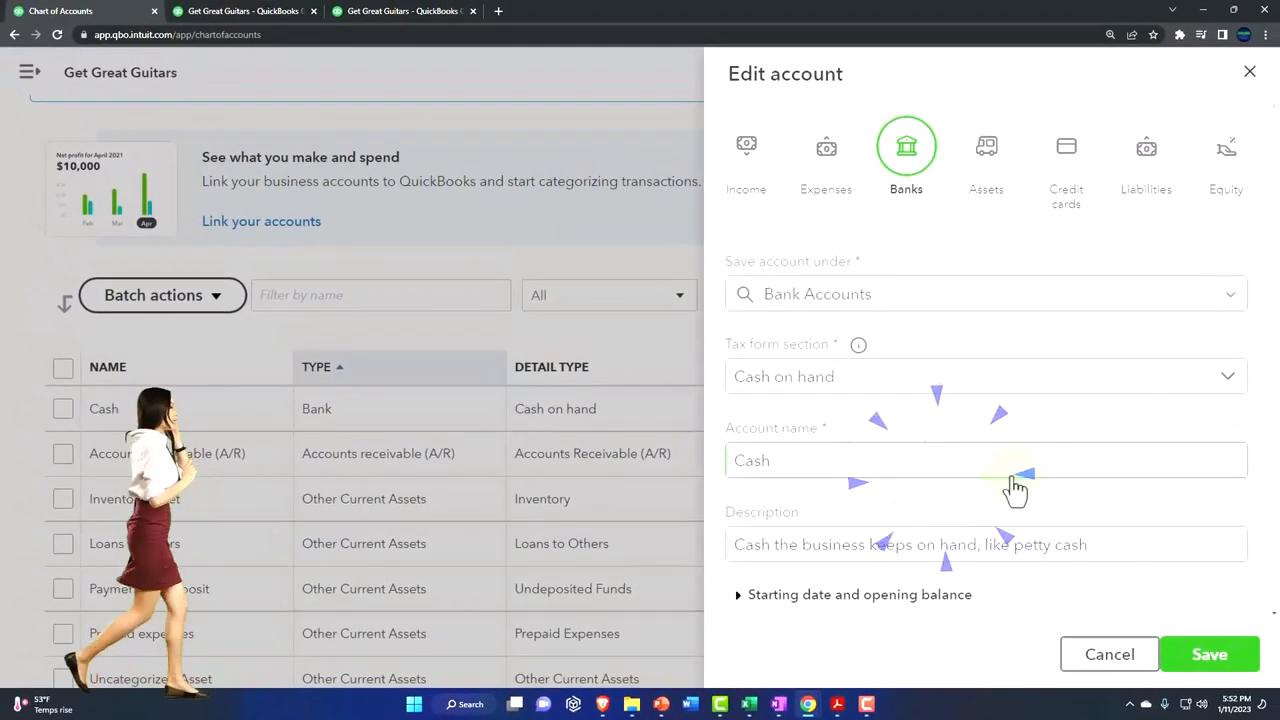
{"action": "left_click", "coordinate": [984, 376]}
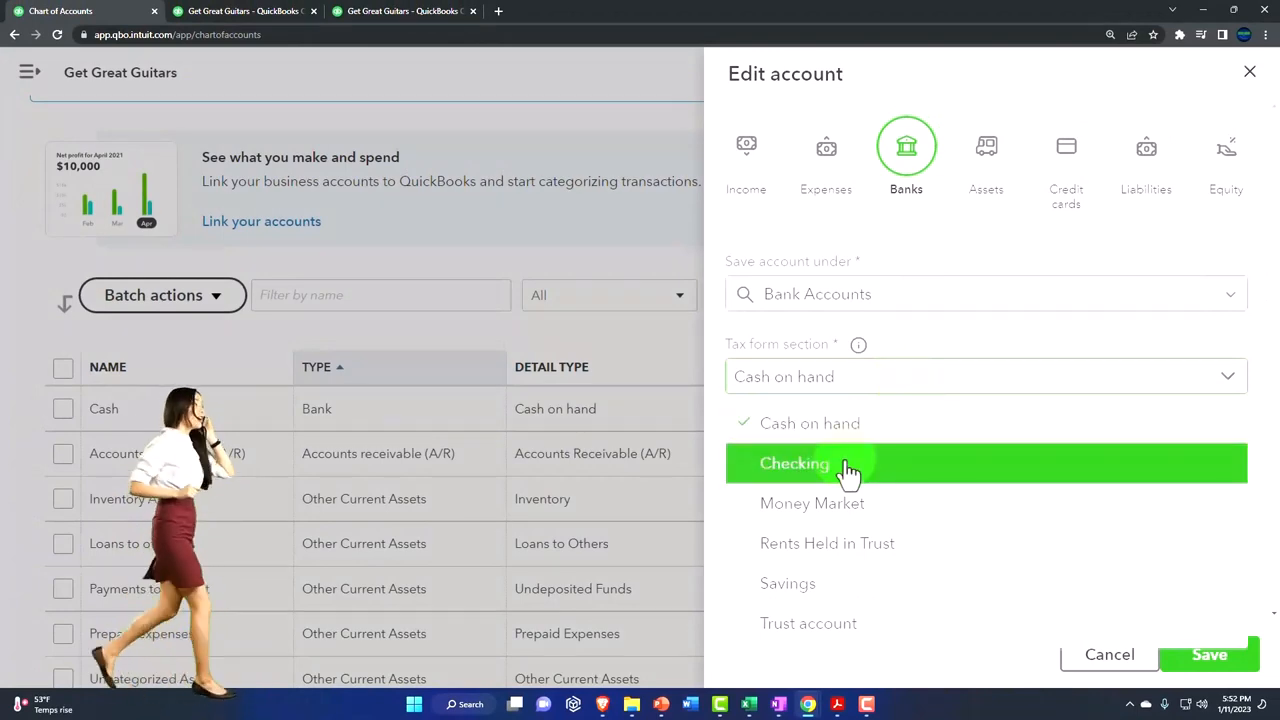
{"action": "left_click", "coordinate": [794, 464]}
{"action": "type", "text": "Cash - 2415"}
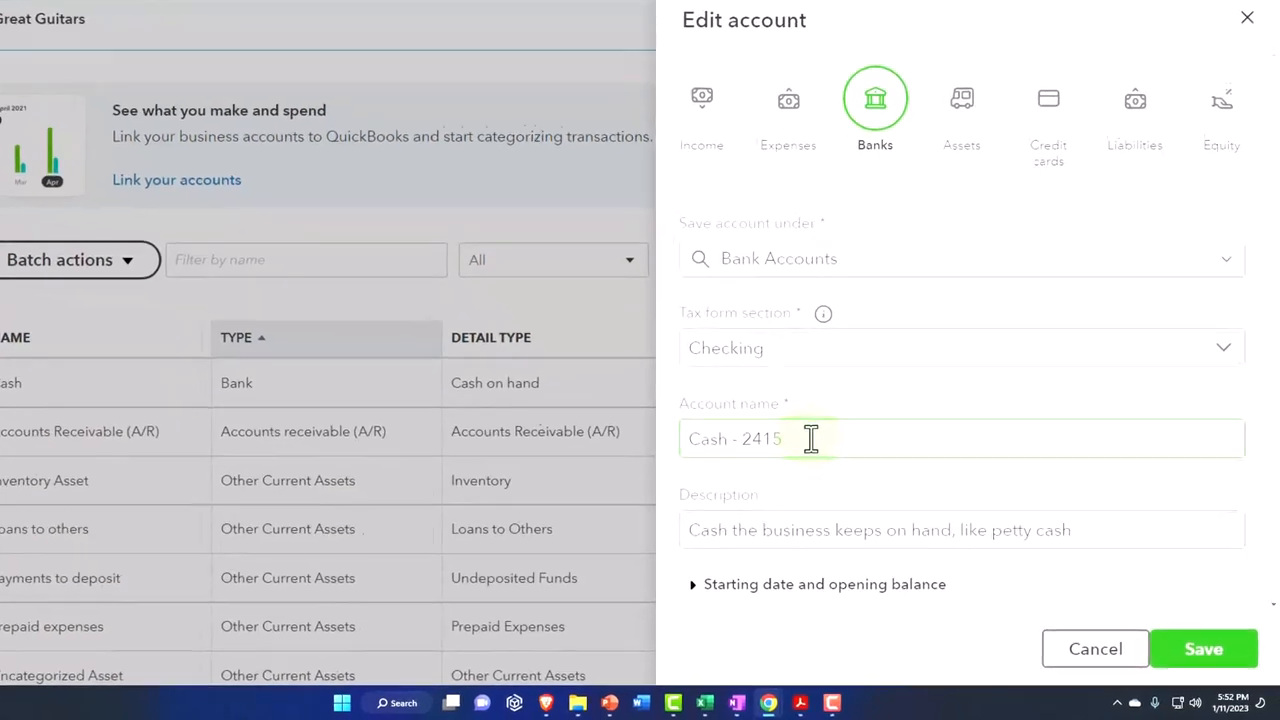
{"action": "scroll", "scroll_direction": "down", "scroll_amount": 3}
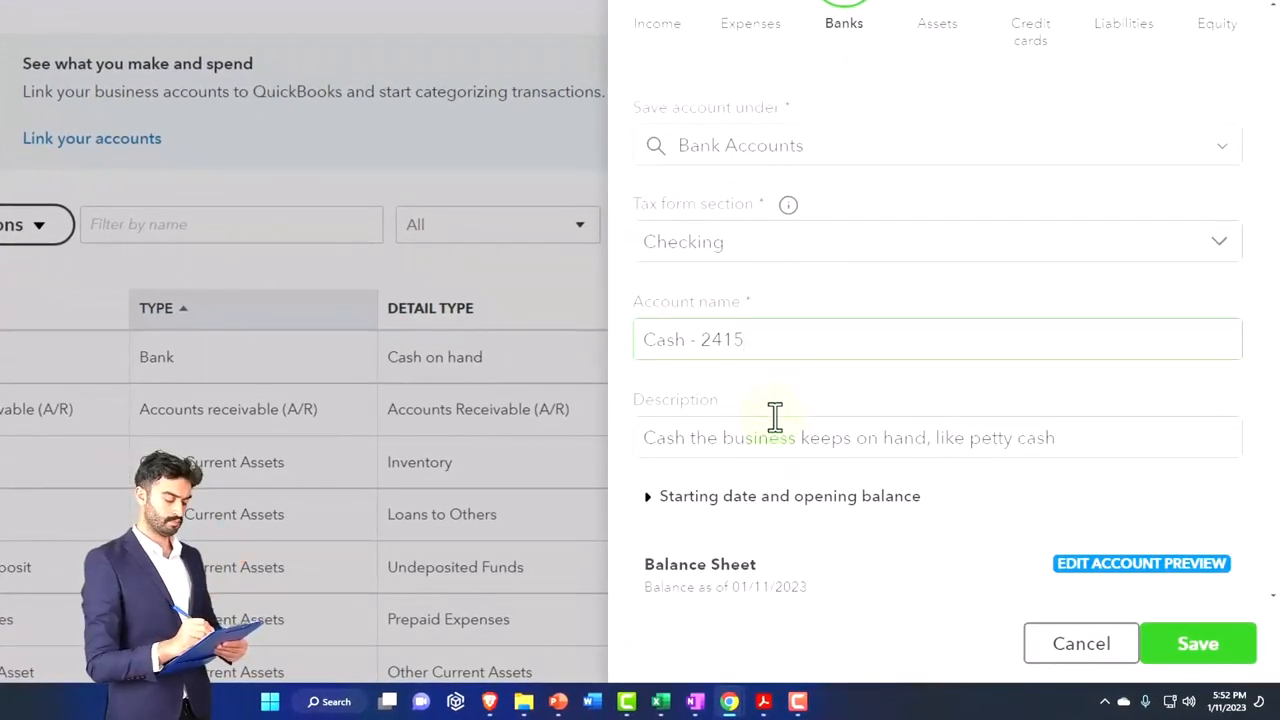
{"action": "scroll", "scroll_direction": "down", "scroll_amount": 3}
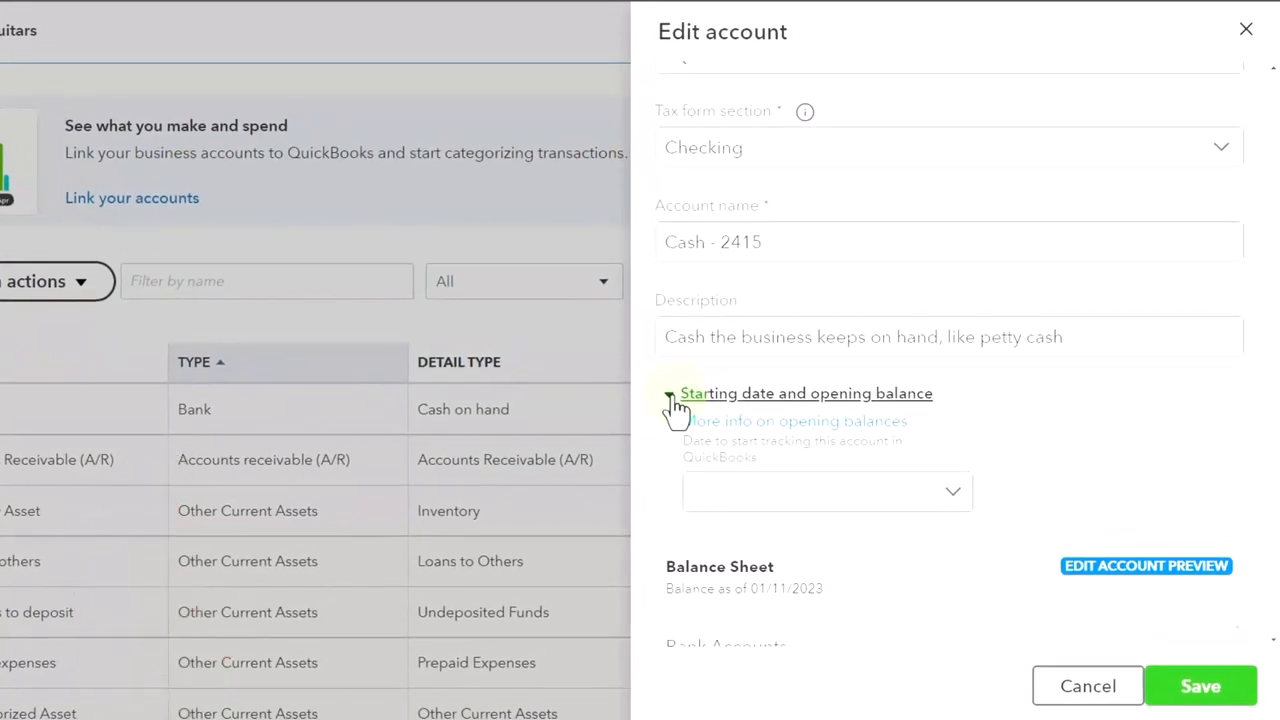
Step: Set the starting date to December 31, 2022 and enter 25000 as the opening balance
{"action": "left_click", "coordinate": [668, 392]}
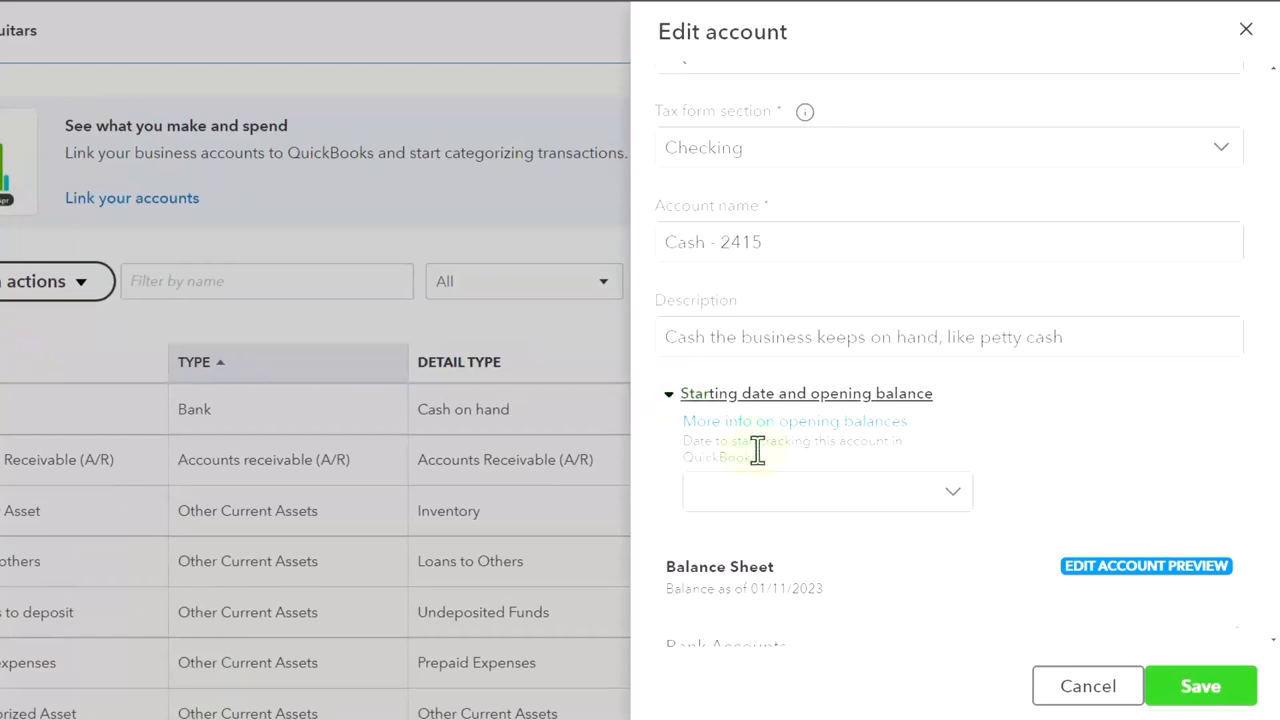
{"action": "left_click", "coordinate": [828, 492]}
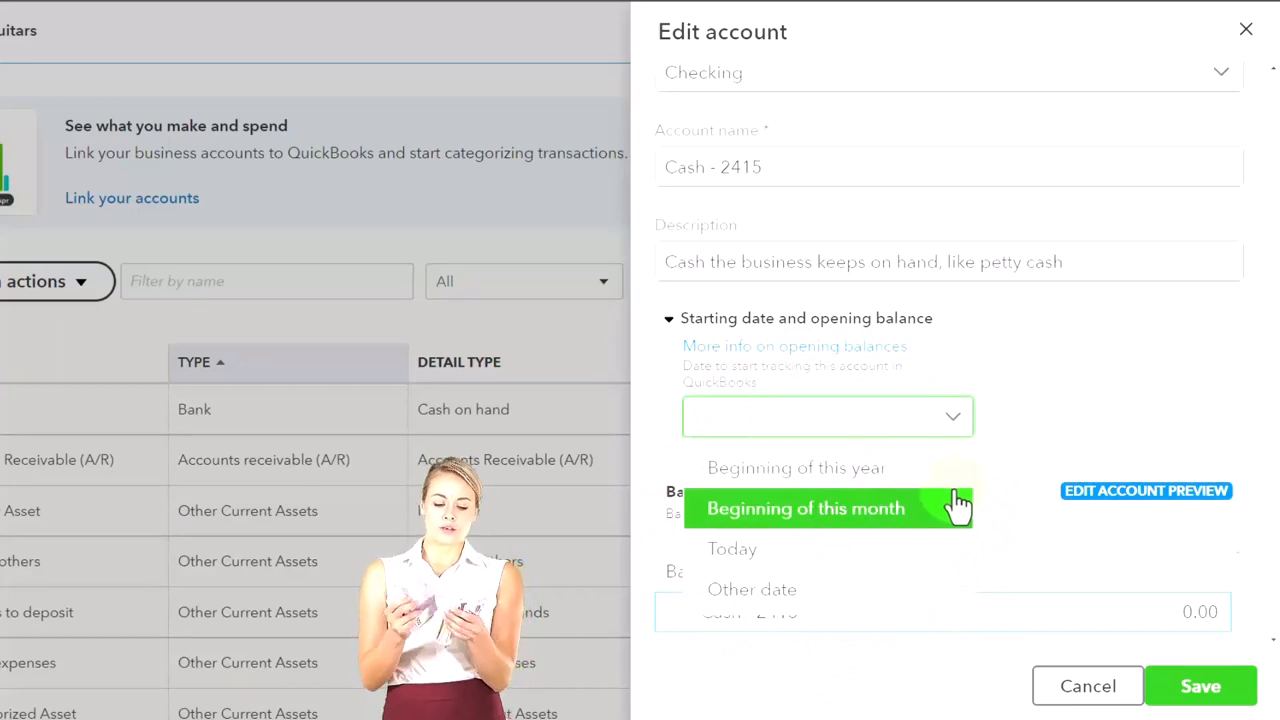
{"action": "mouse_move", "coordinate": [808, 588]}
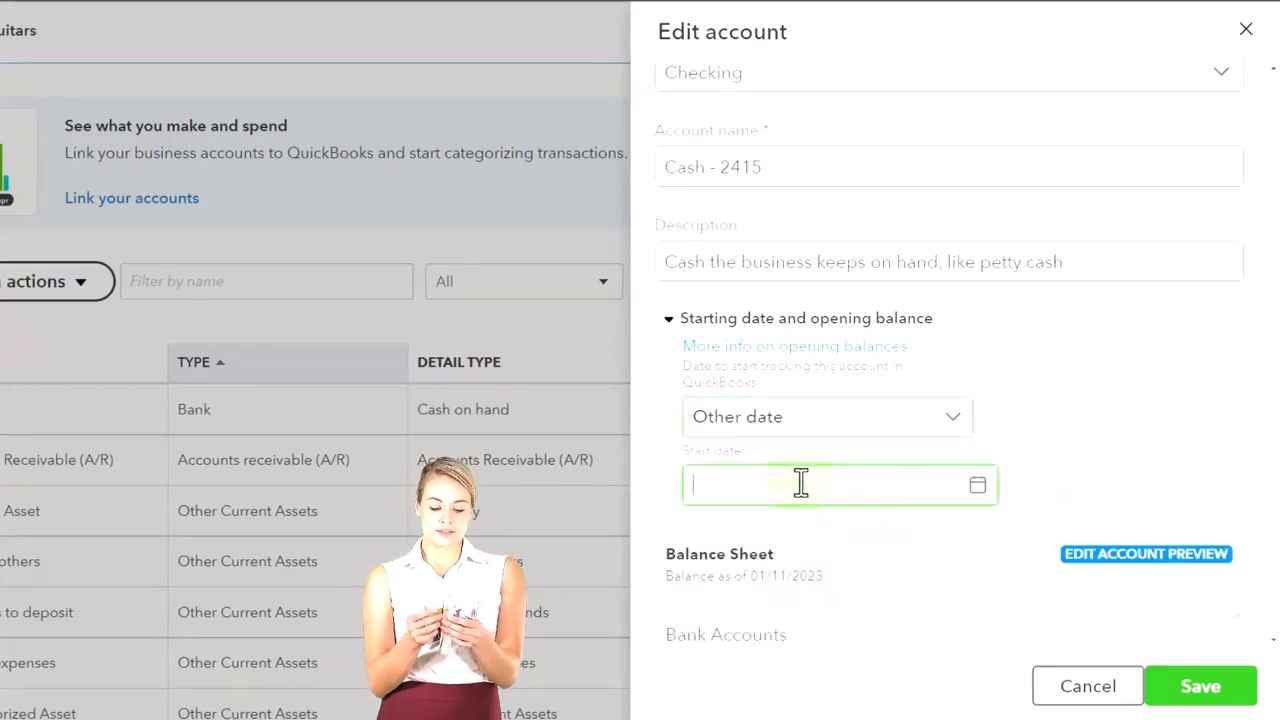
{"action": "left_click", "coordinate": [830, 486]}
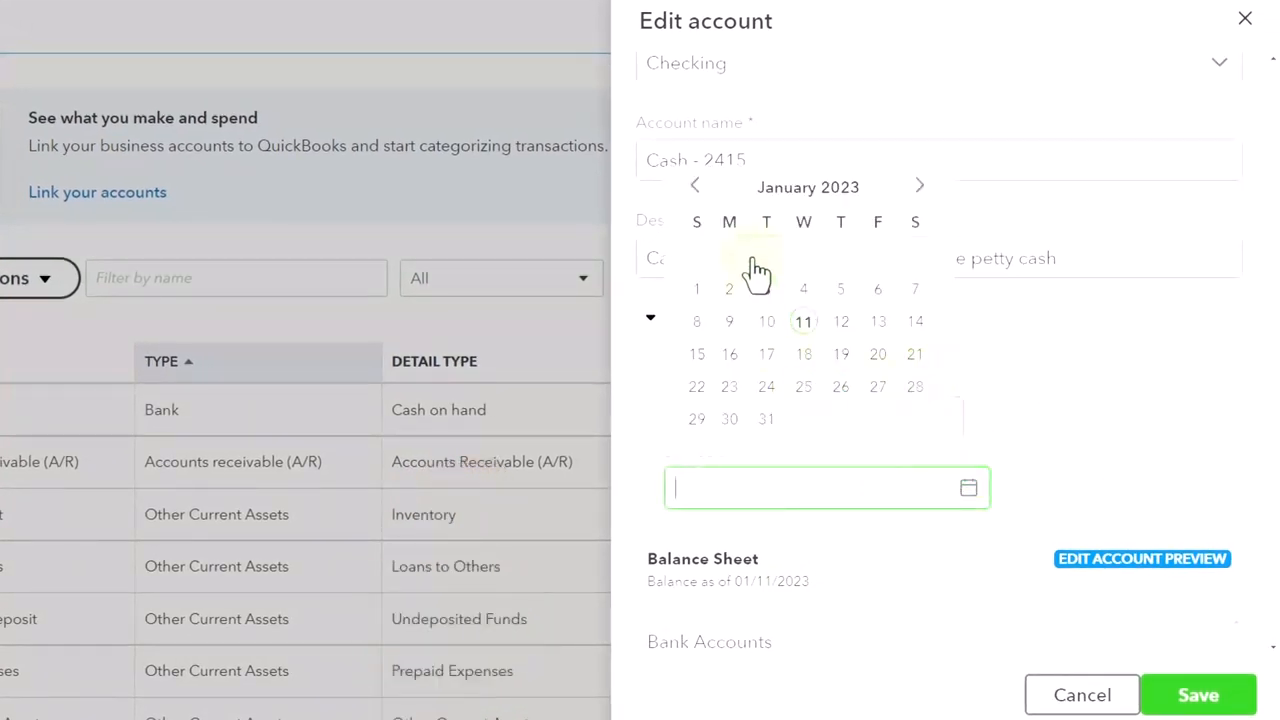
{"action": "left_click", "coordinate": [696, 186]}
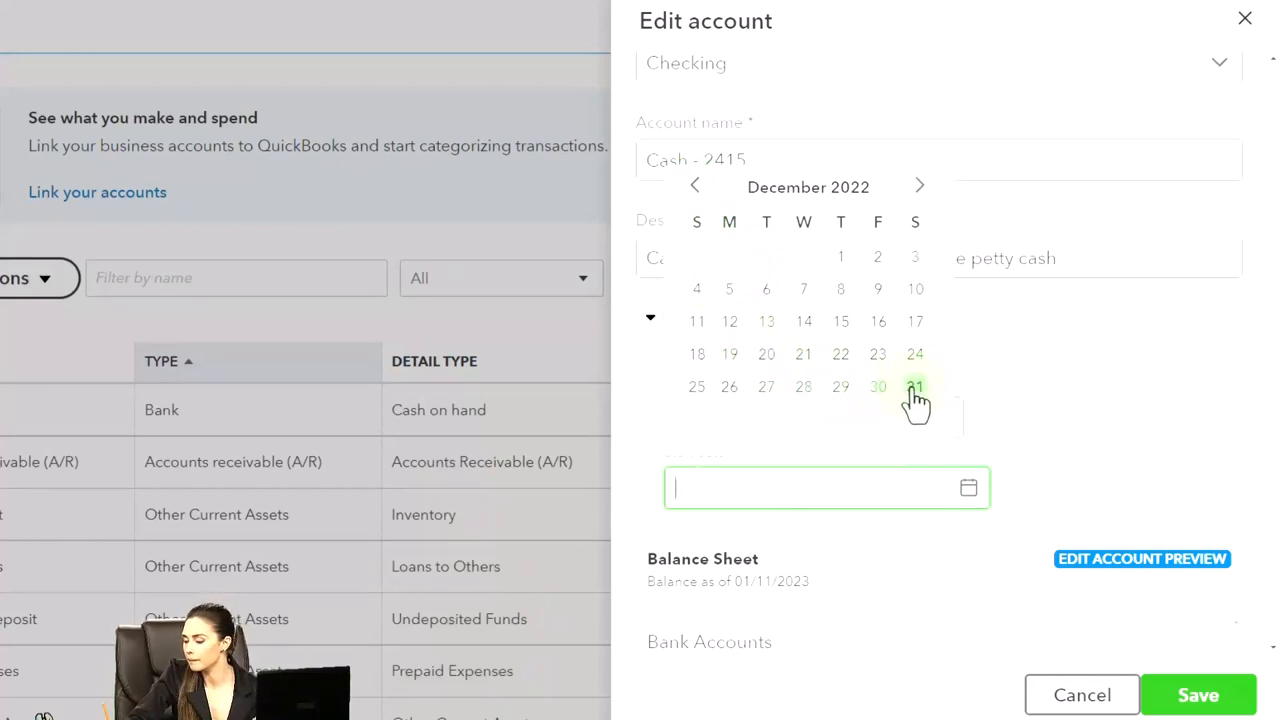
{"action": "left_click", "coordinate": [916, 388]}
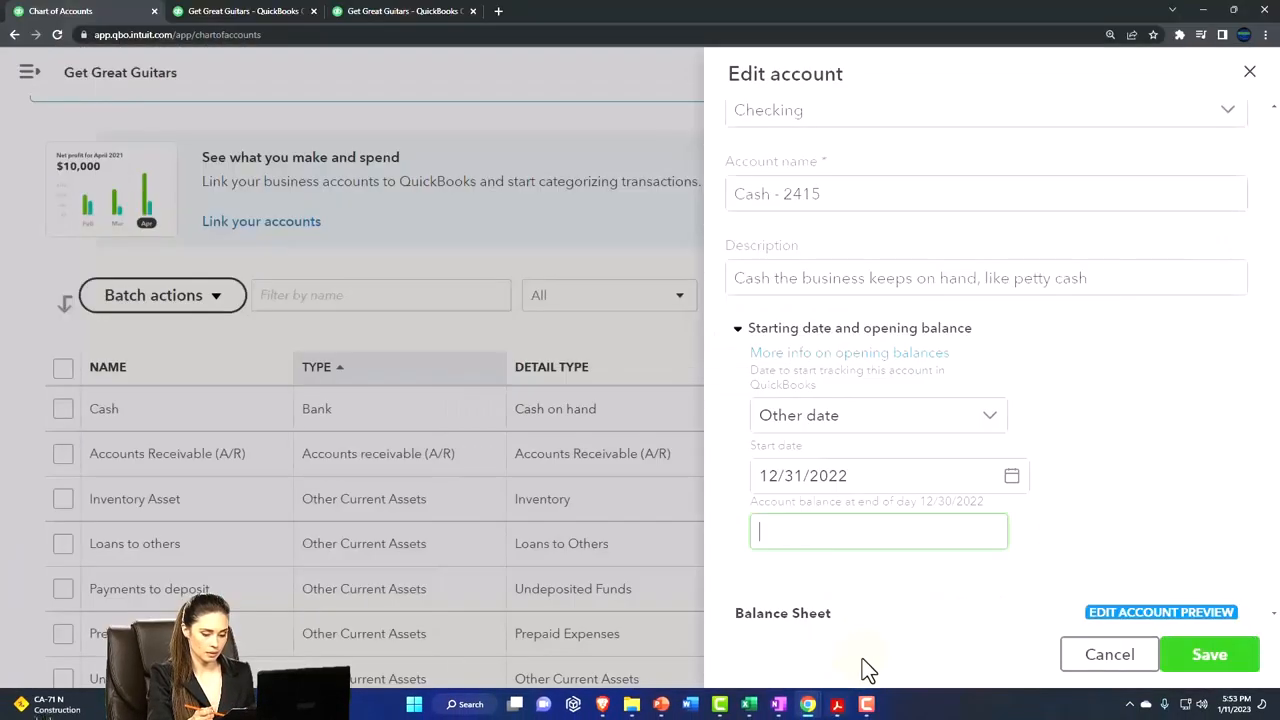
{"action": "type", "text": "25000"}
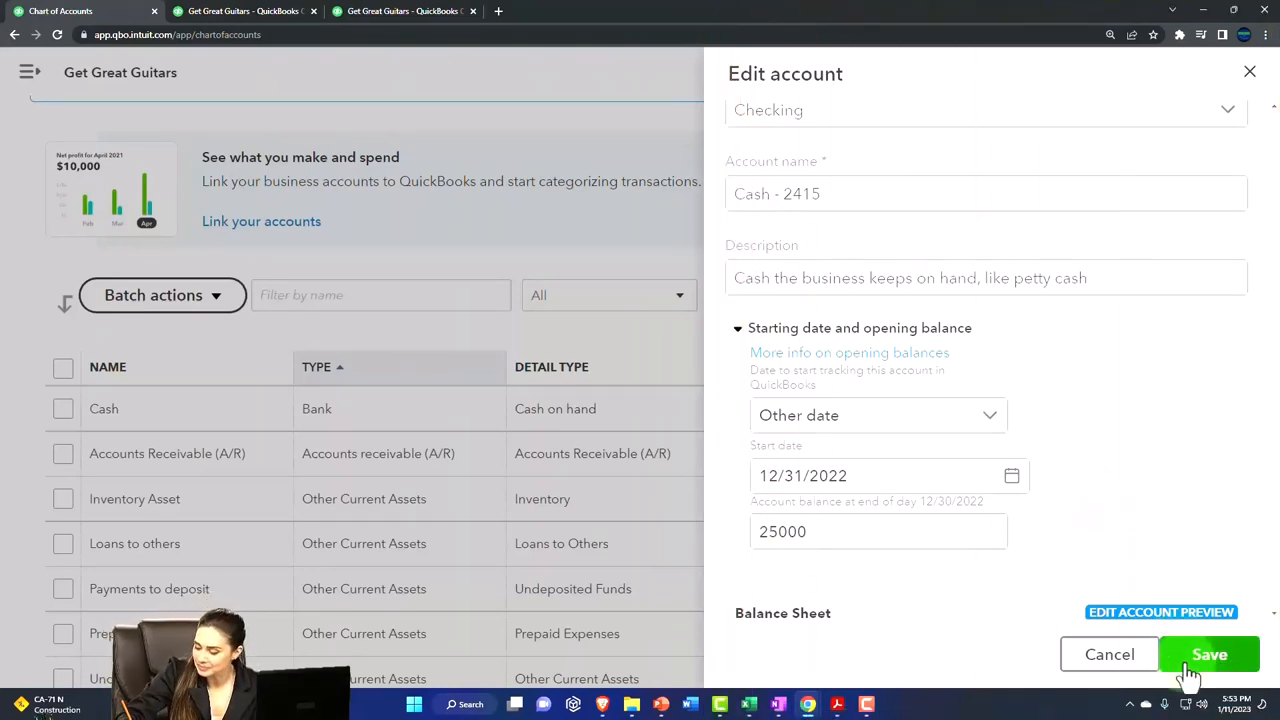
Step: Save the account changes and confirm, so Cash - 2415 lists 25,000.00
{"action": "left_click", "coordinate": [1208, 654]}
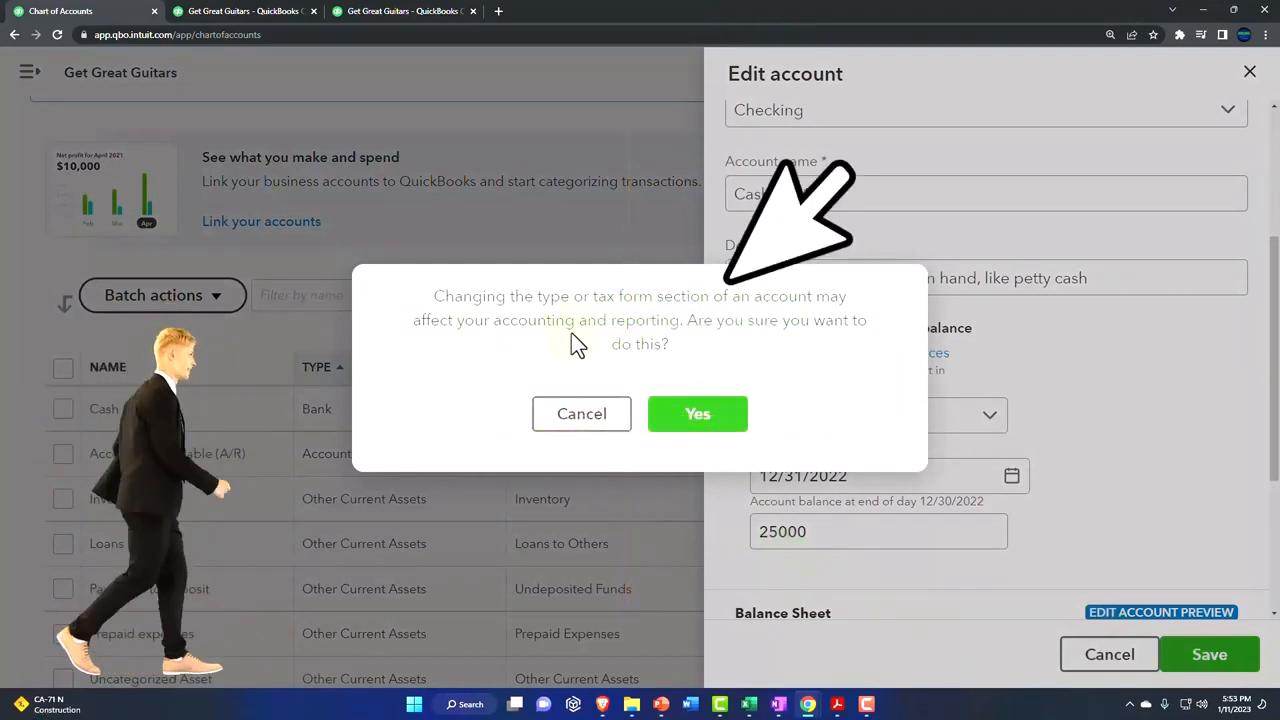
{"action": "left_click", "coordinate": [696, 414]}
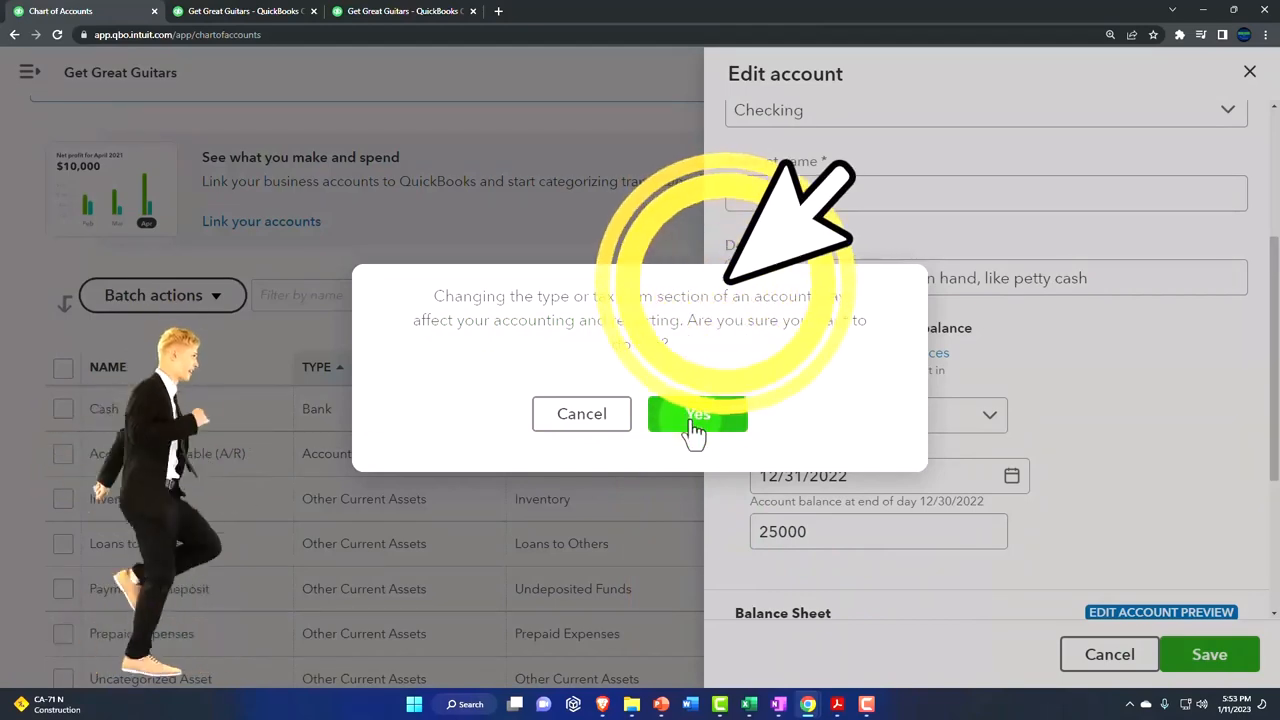
{"action": "left_click", "coordinate": [696, 414]}
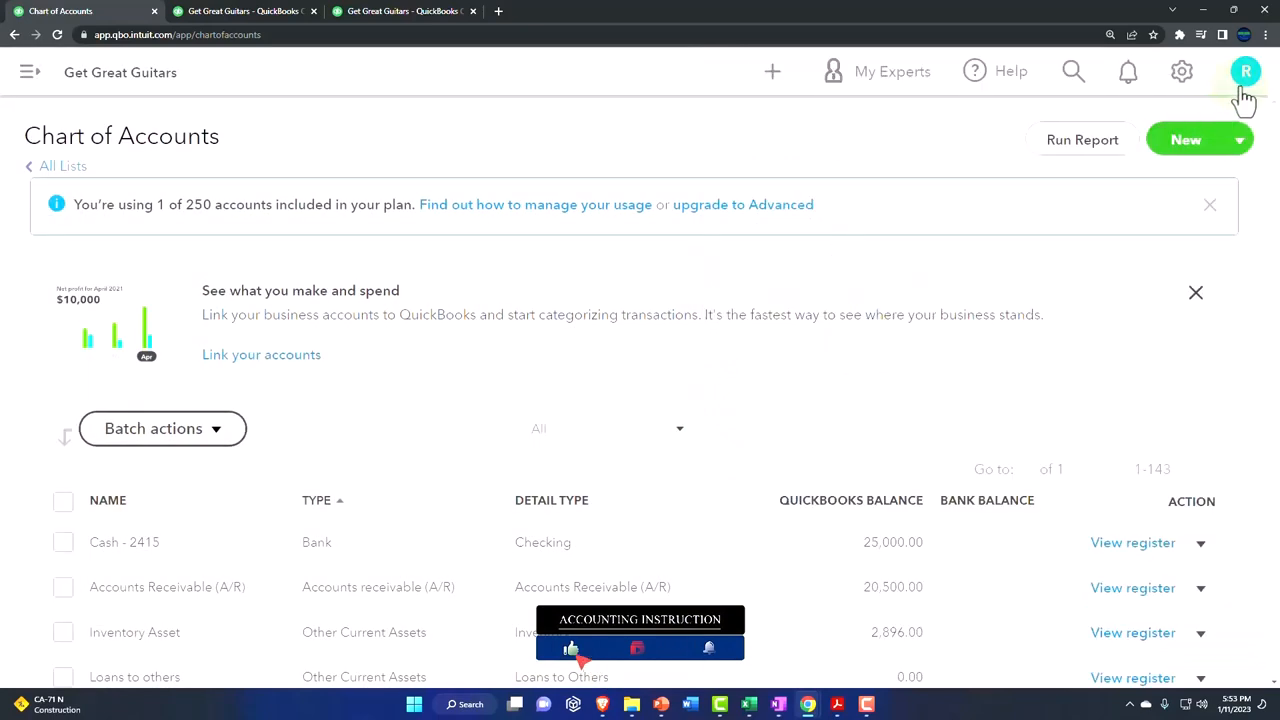
Step: Switch to the Balance Sheet report showing Cash - 2415 at $25,000.00
{"action": "scroll", "scroll_direction": "down", "scroll_amount": 3}
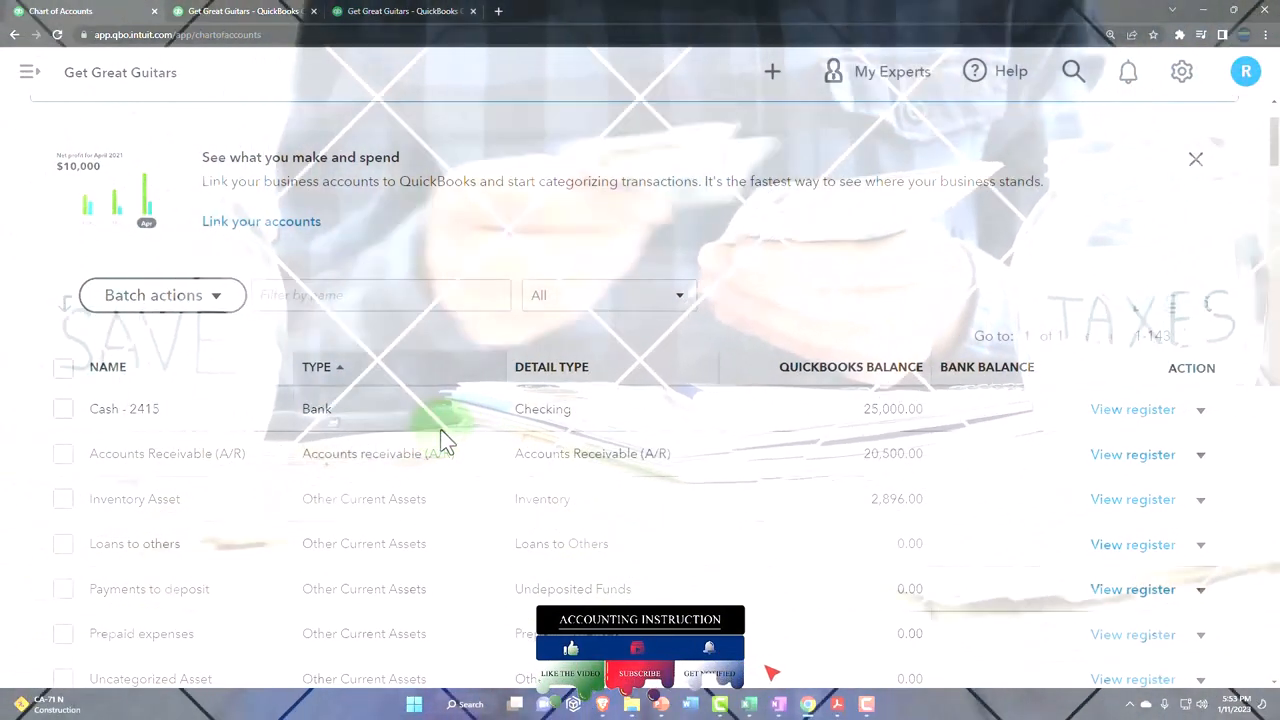
{"action": "left_click", "coordinate": [244, 12]}
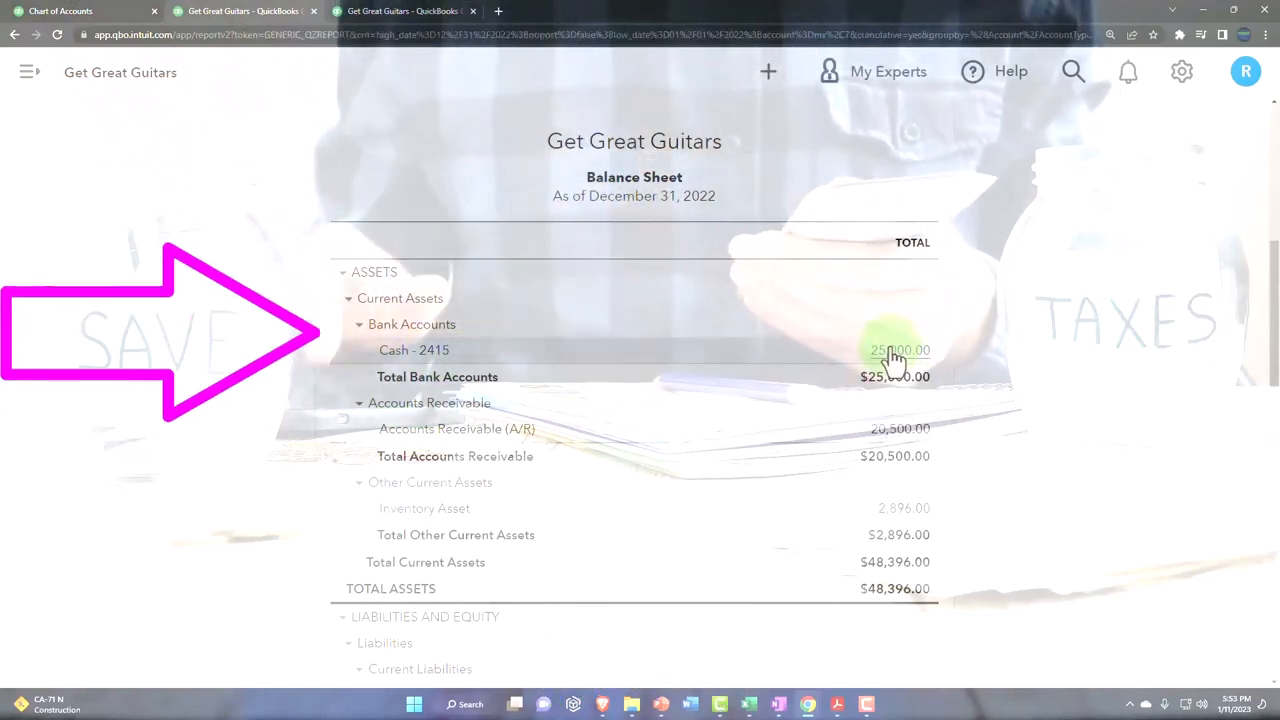
{"action": "left_click", "coordinate": [900, 350]}
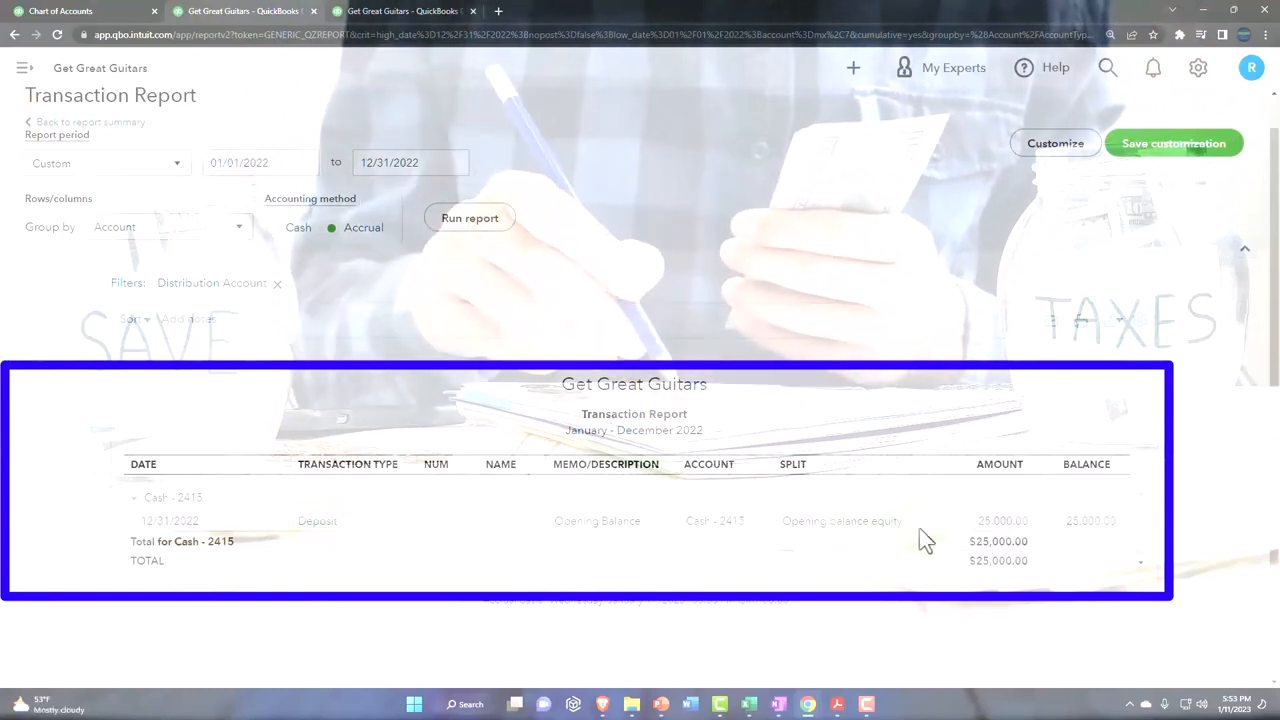
{"action": "left_click", "coordinate": [1000, 520]}
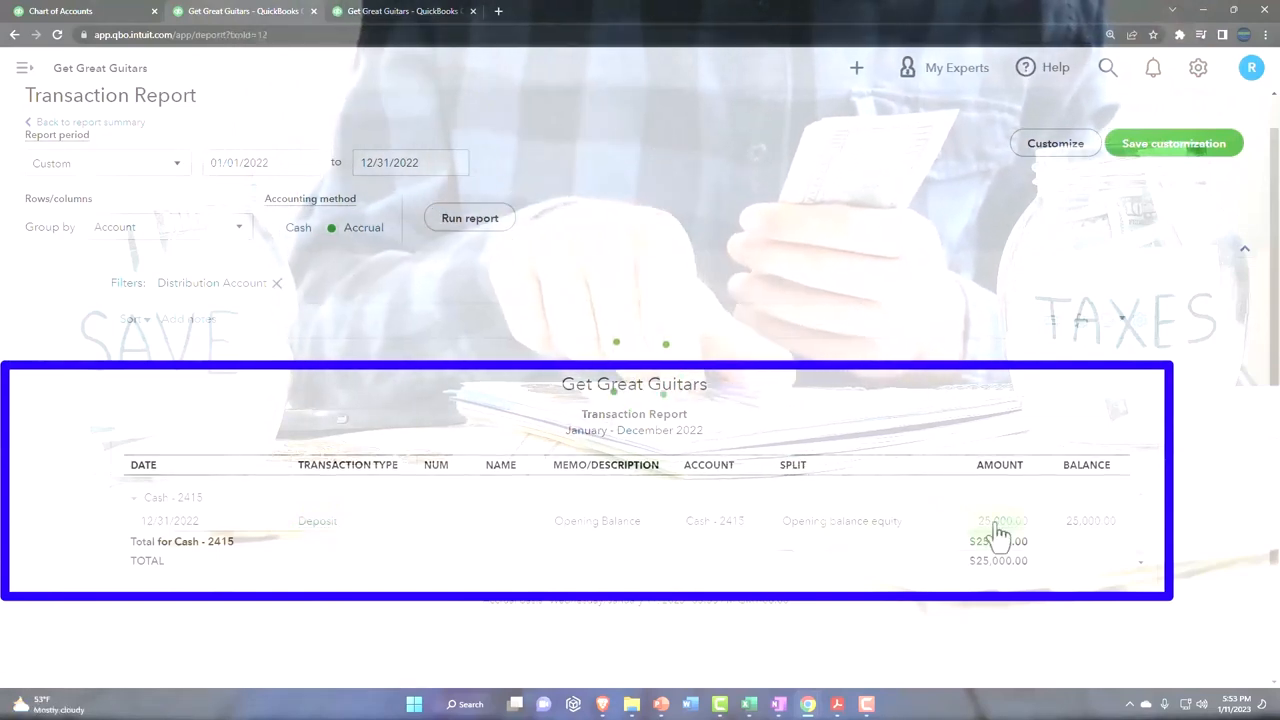
{"action": "left_click", "coordinate": [1000, 520]}
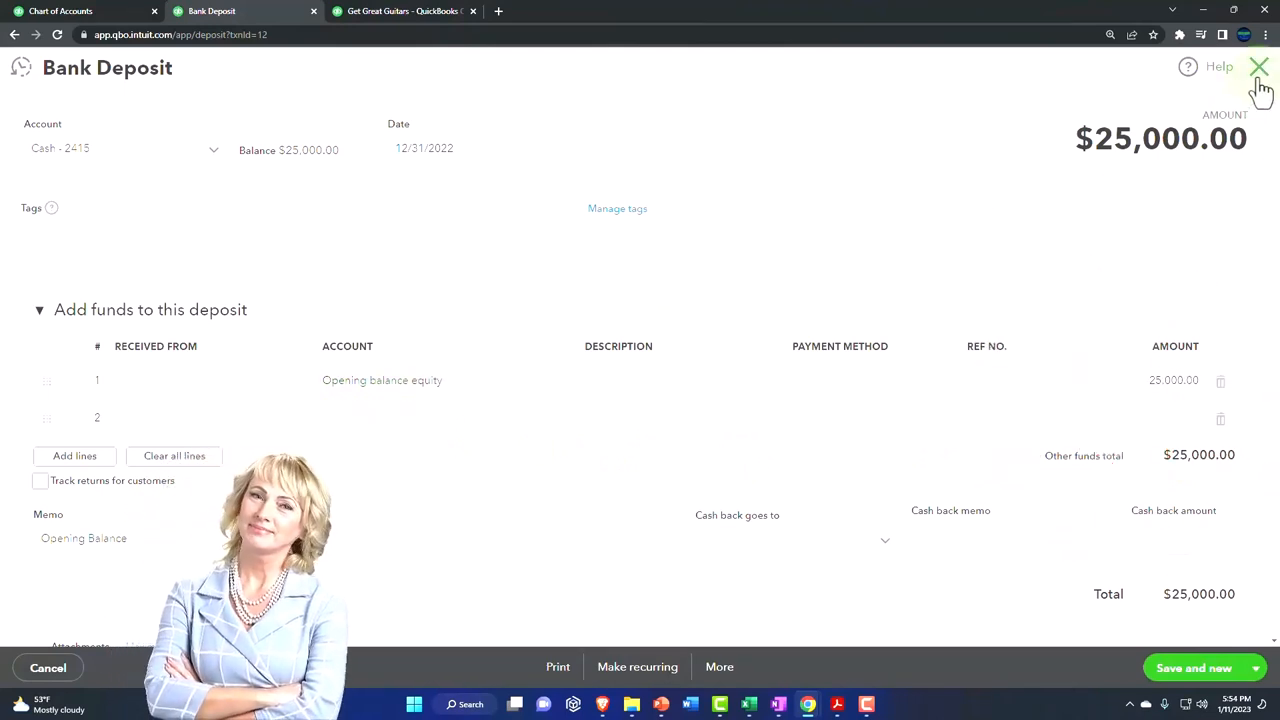
{"action": "left_click", "coordinate": [1260, 68]}
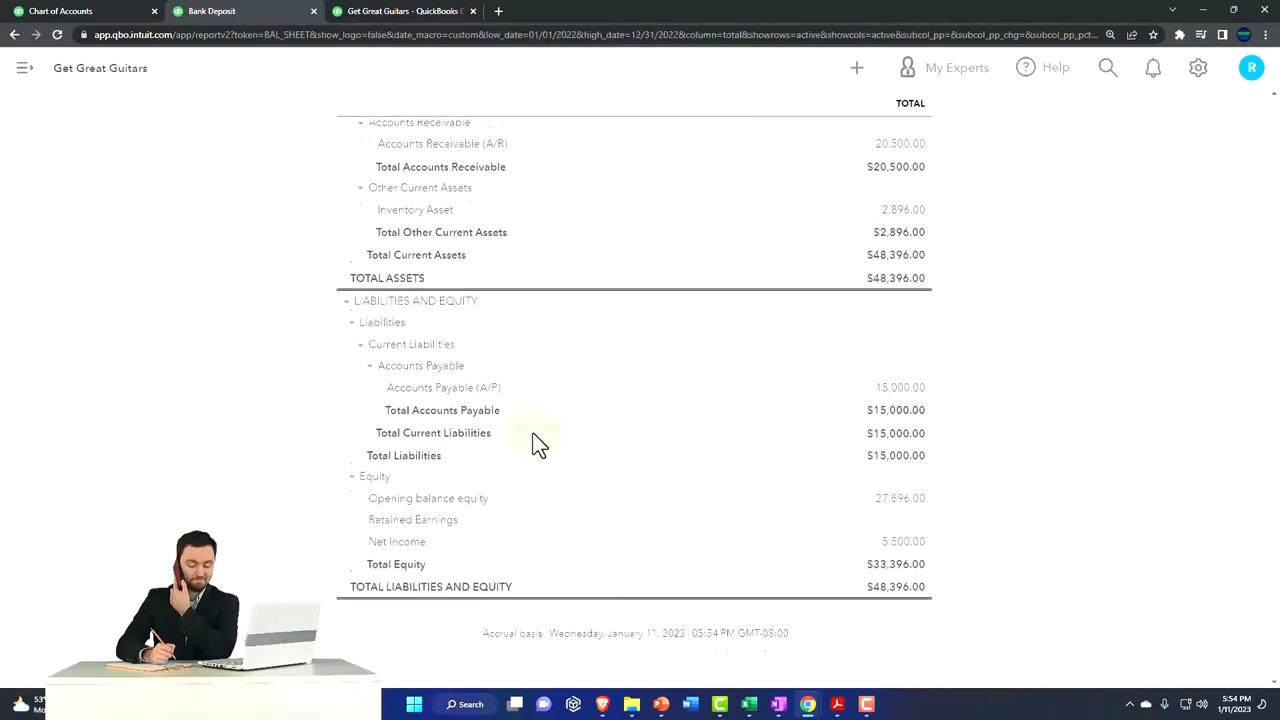
Step: Review Opening balance equity on the balance sheet, then bring up the trial balance PDF showing Checking at 25,000.00
{"action": "scroll", "scroll_direction": "down", "scroll_amount": 3}
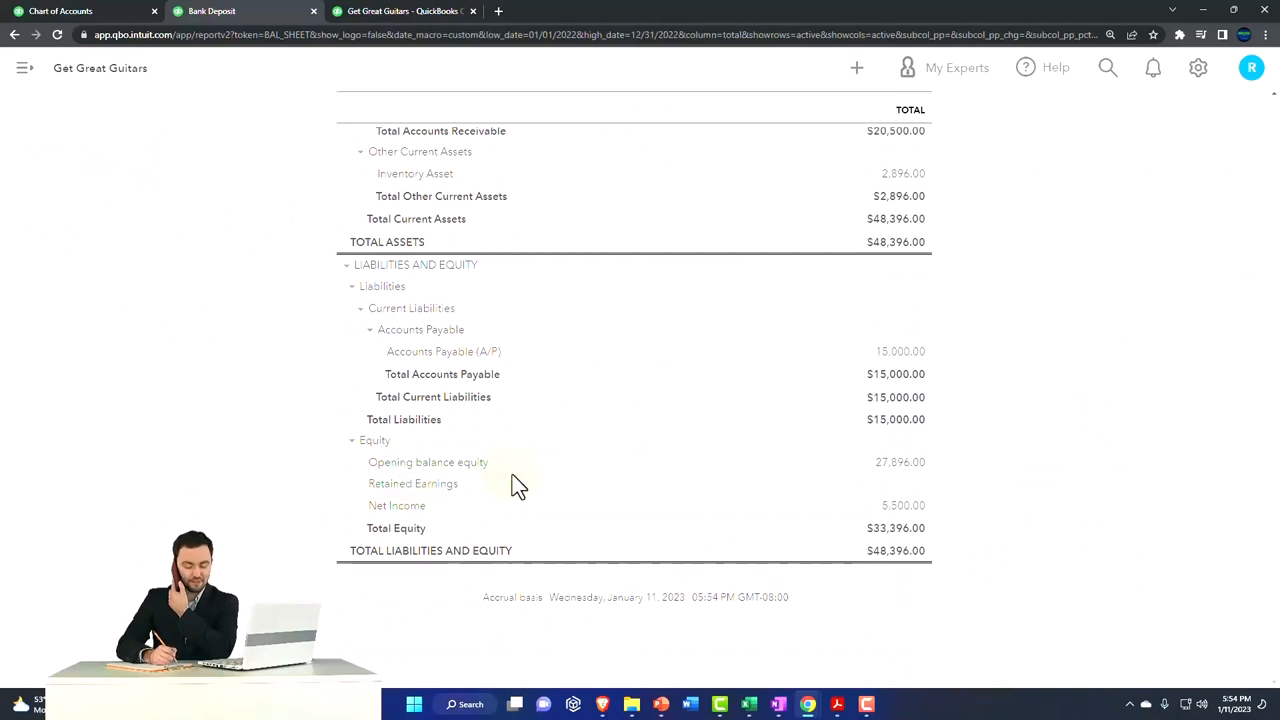
{"action": "left_click", "coordinate": [900, 462]}
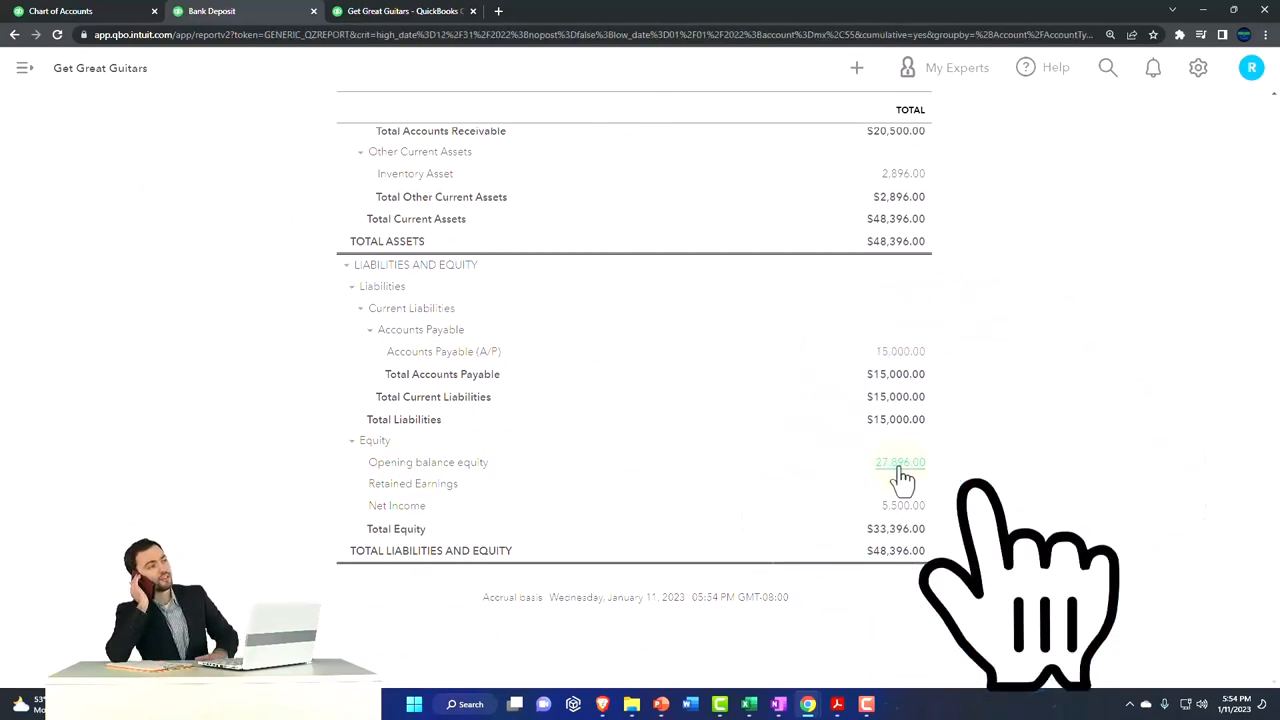
{"action": "left_click", "coordinate": [900, 462]}
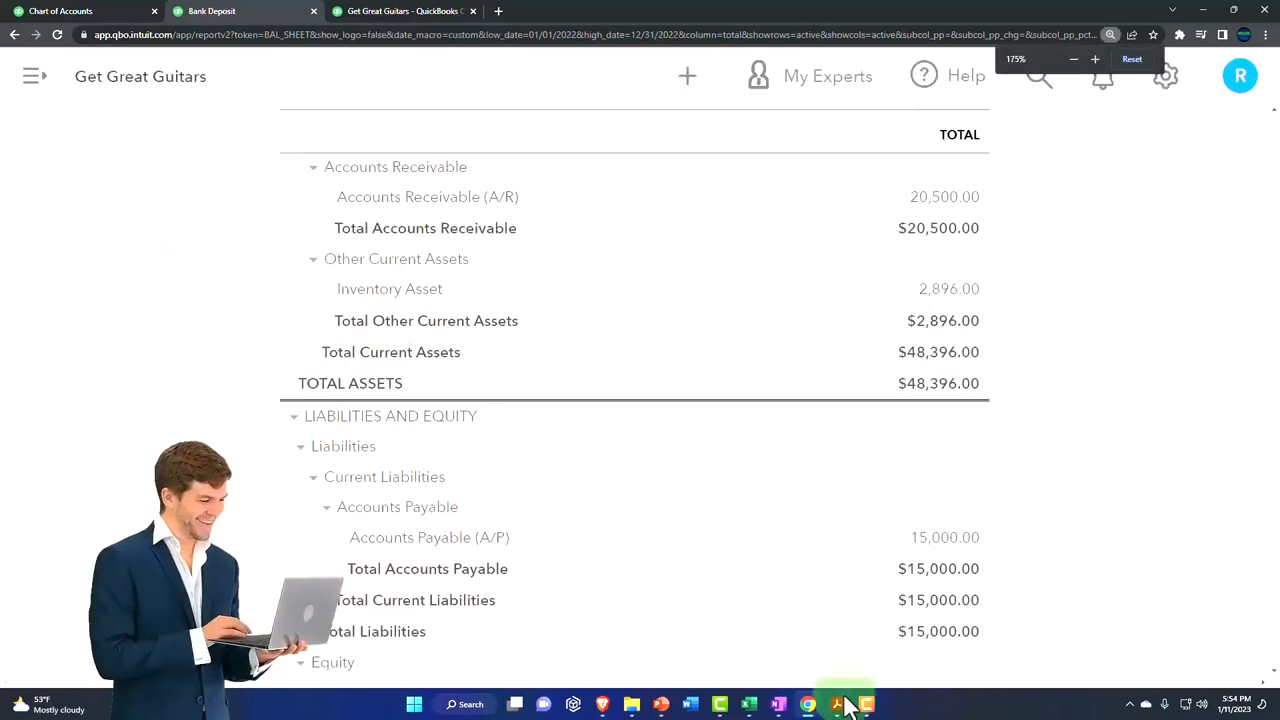
{"action": "left_click", "coordinate": [836, 704]}
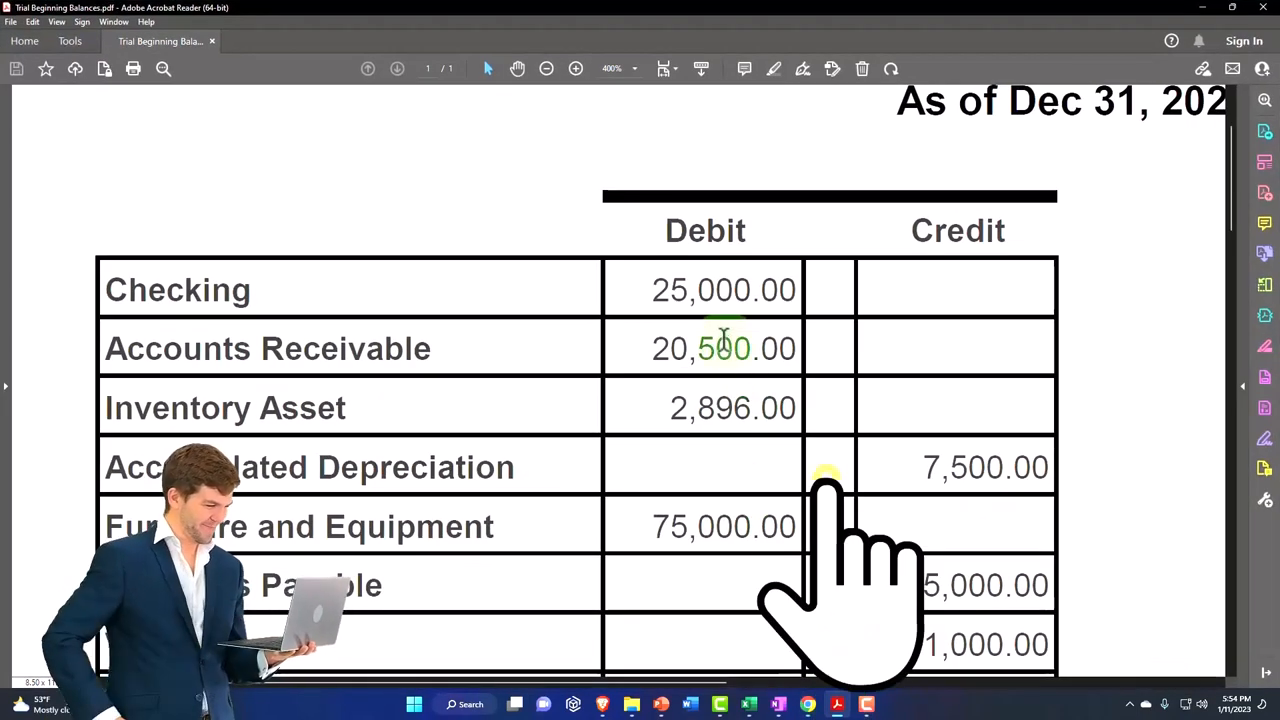